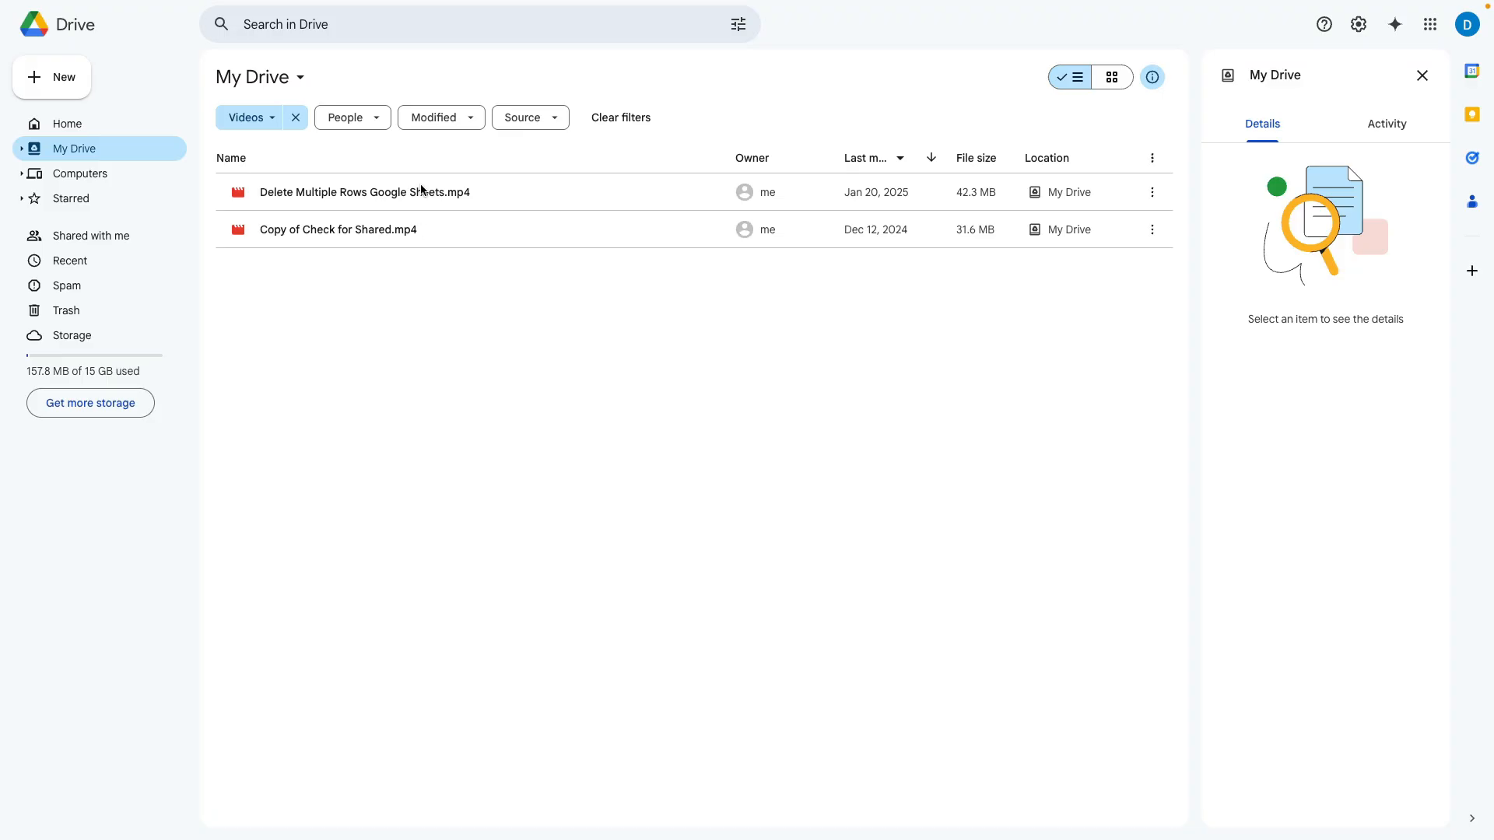
mouse_move(410, 191)
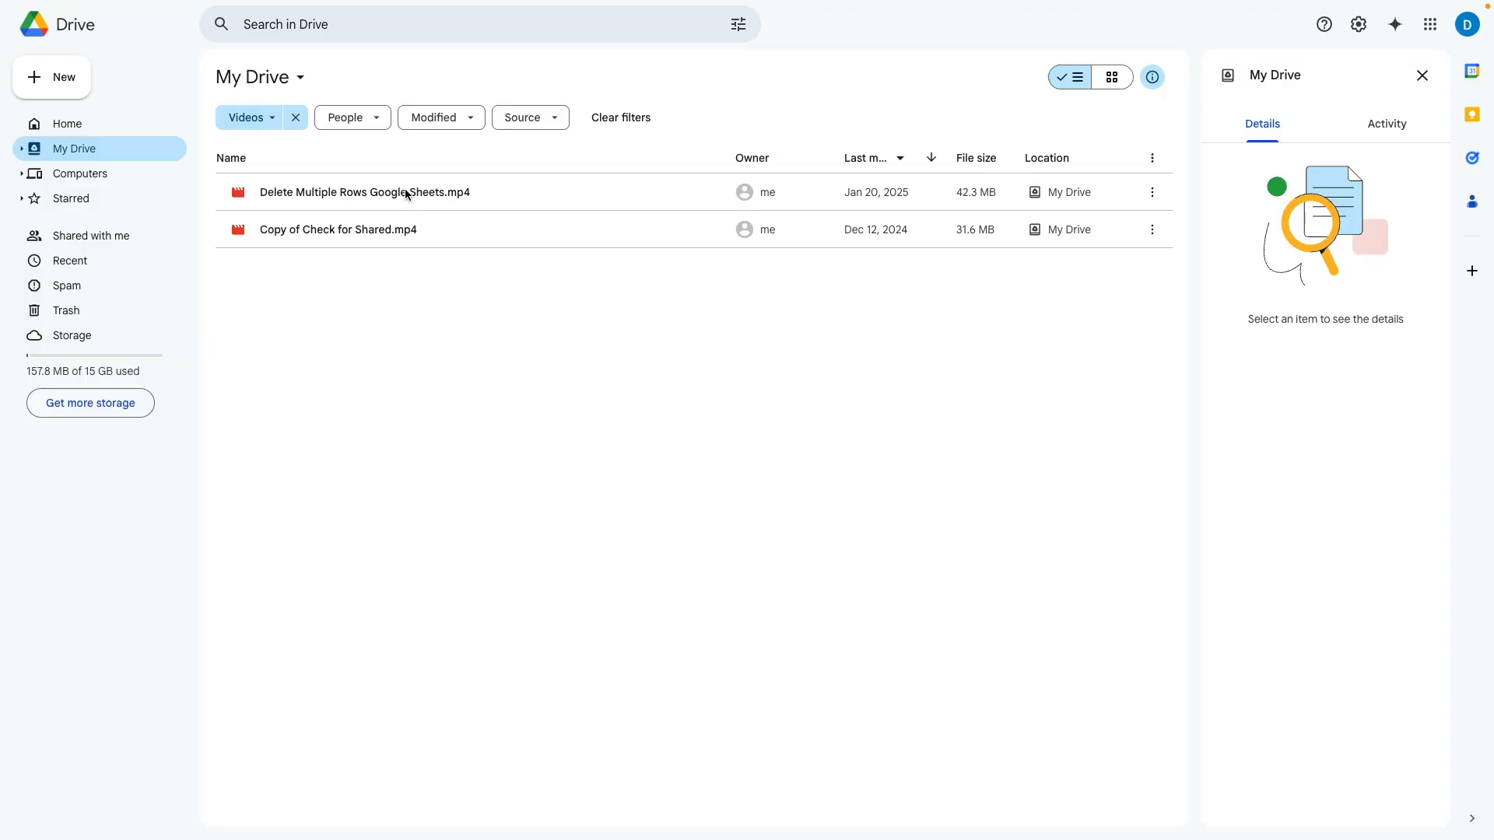
mouse_move(387, 201)
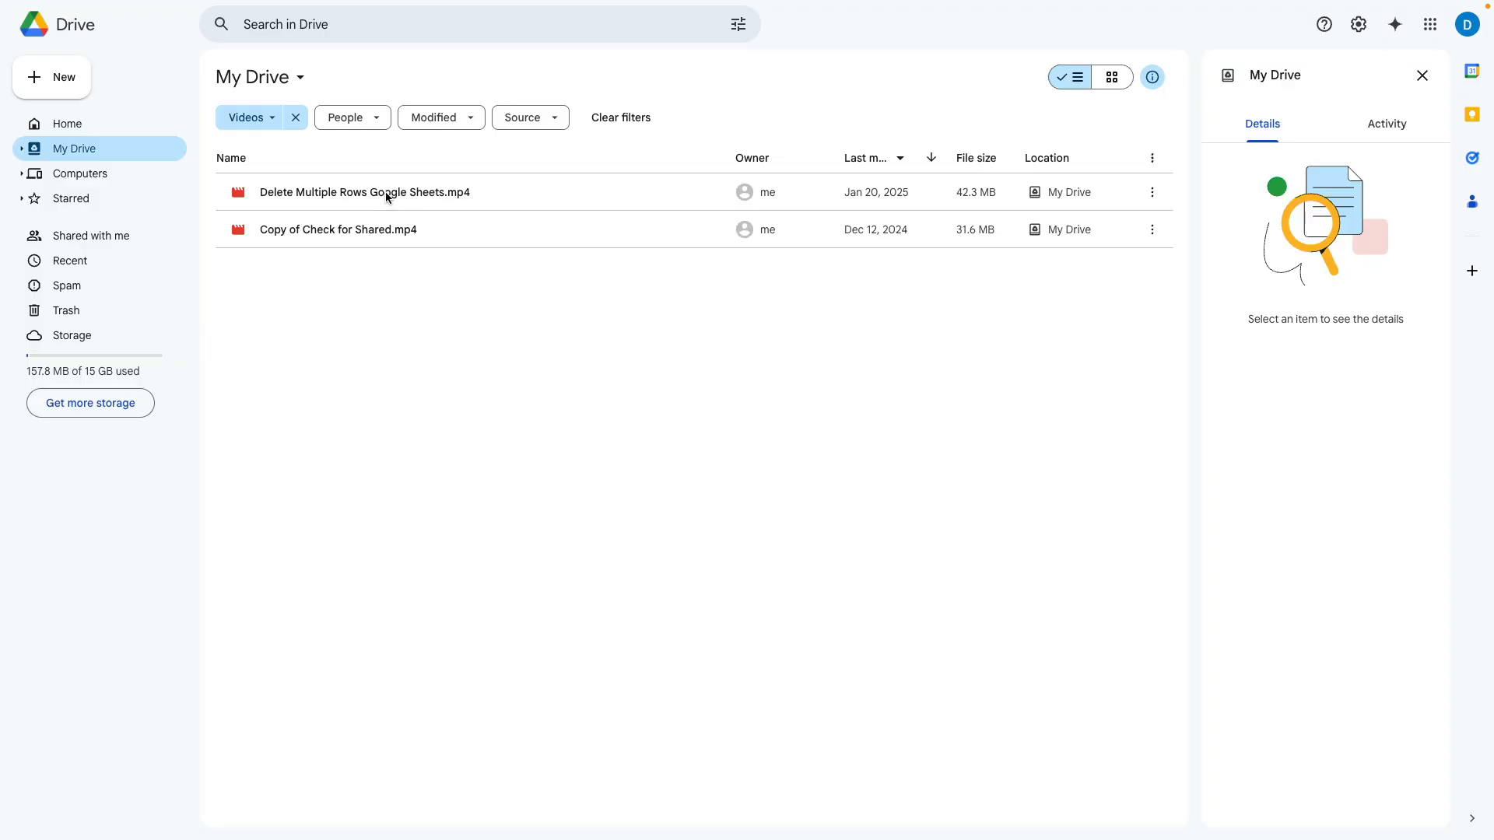
Step: Bring up the context menu for Delete Multiple Rows Google Sheets.mp4
right_click(386, 197)
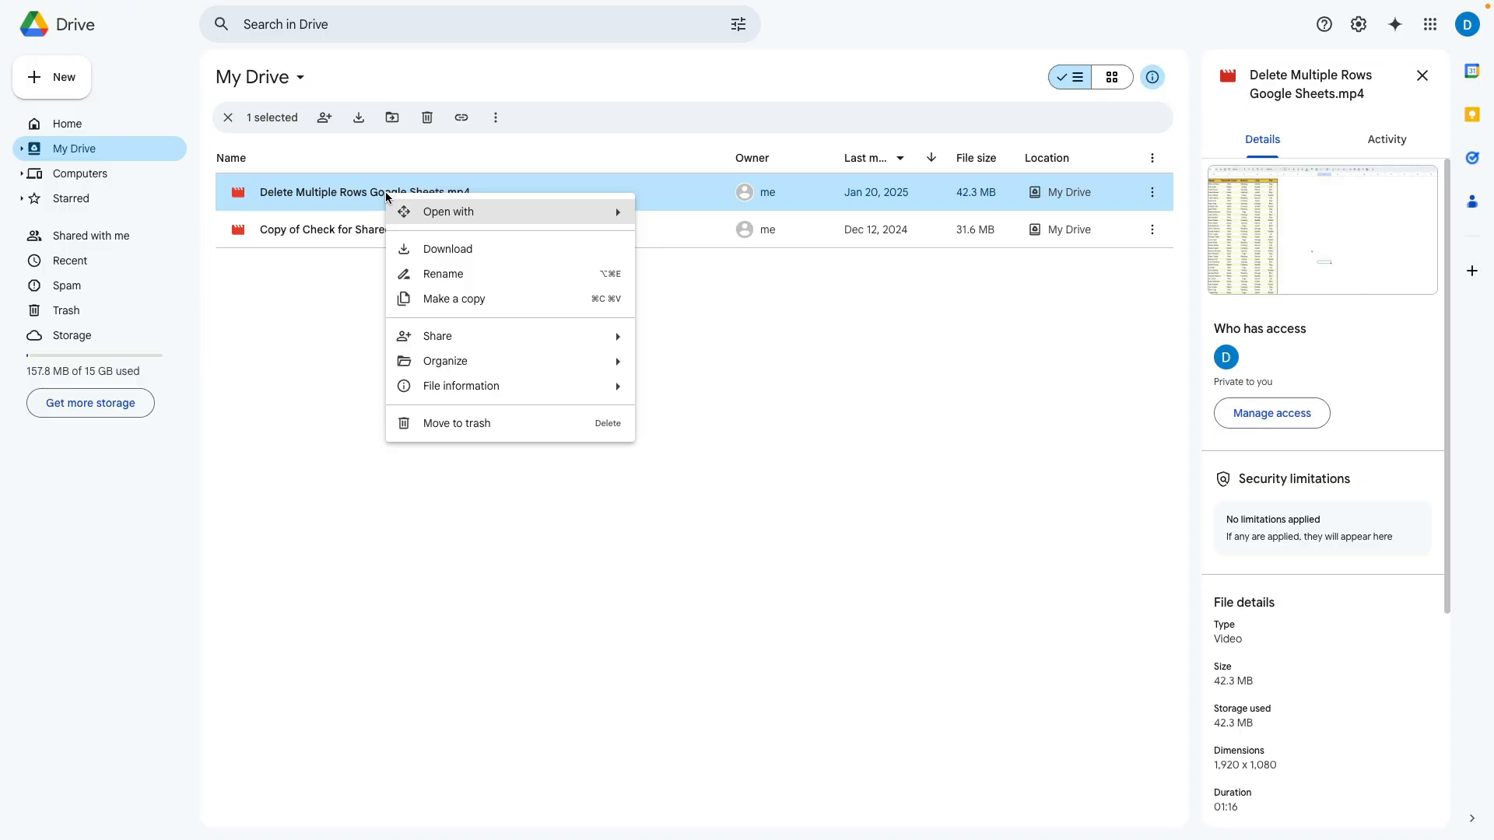
mouse_move(521, 385)
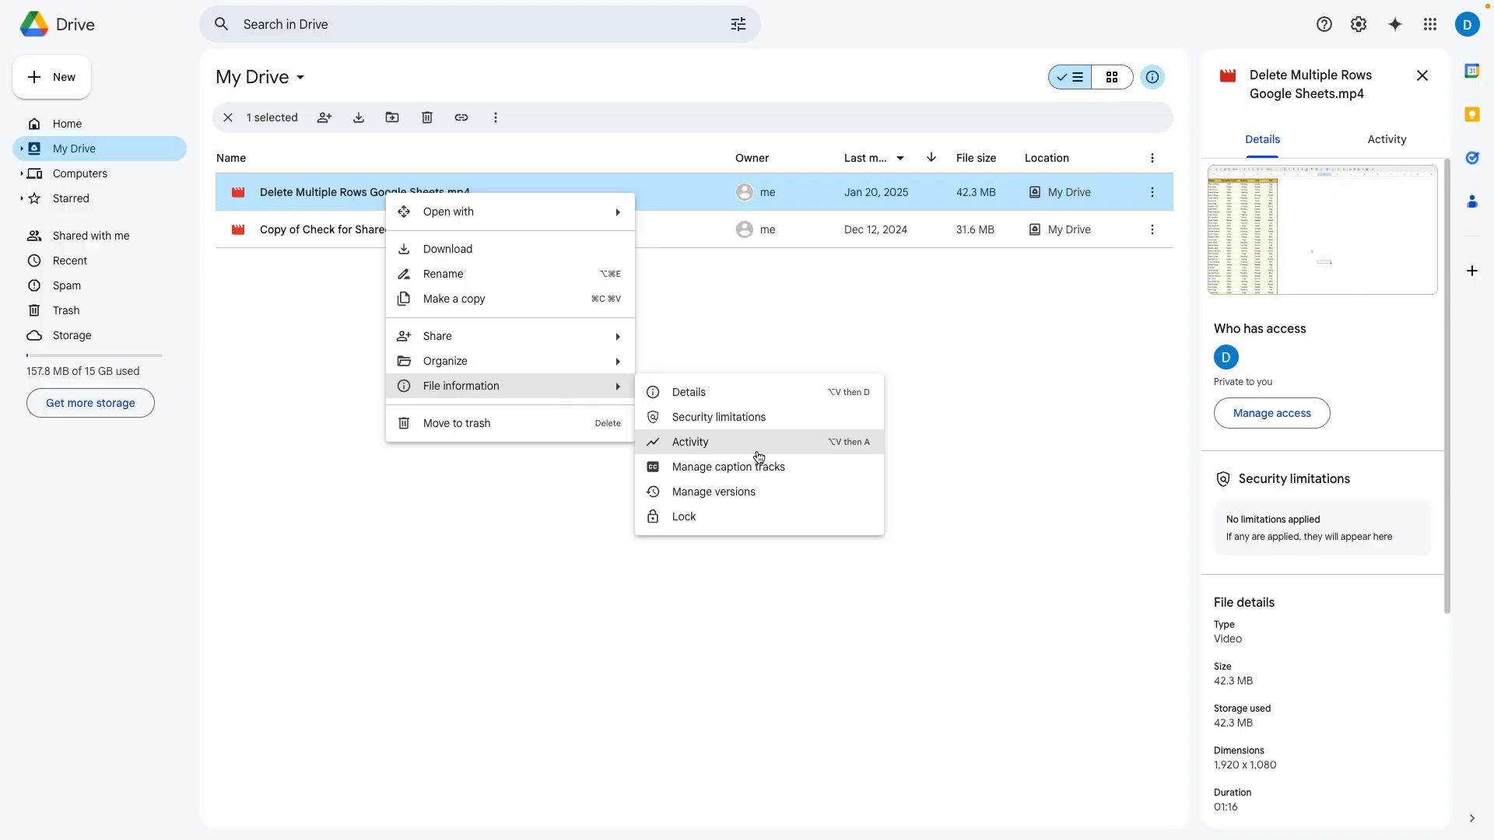
mouse_move(748, 478)
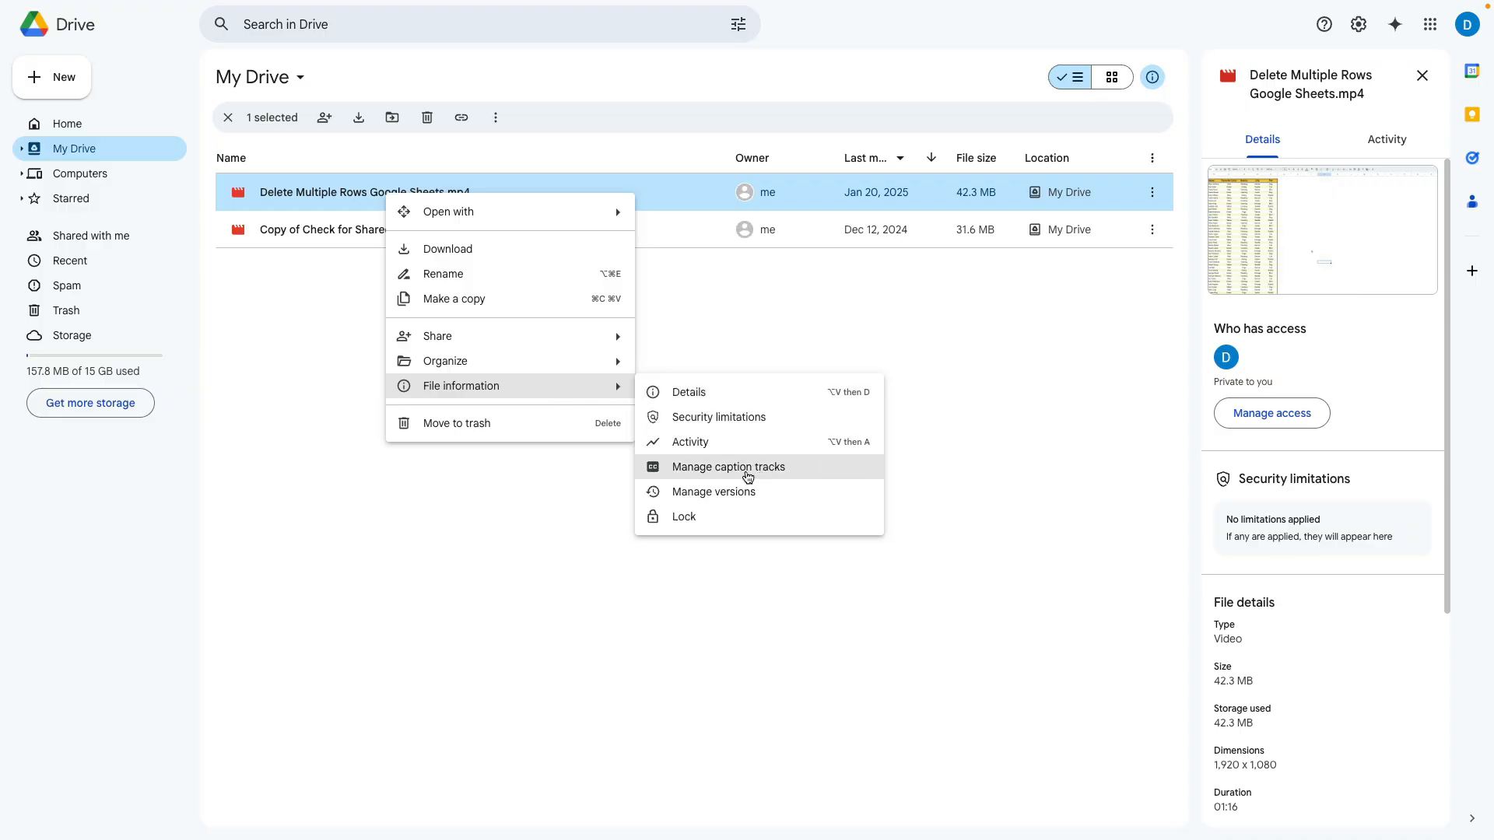
Step: Open caption track management for the video and generate automatic captions
left_click(729, 467)
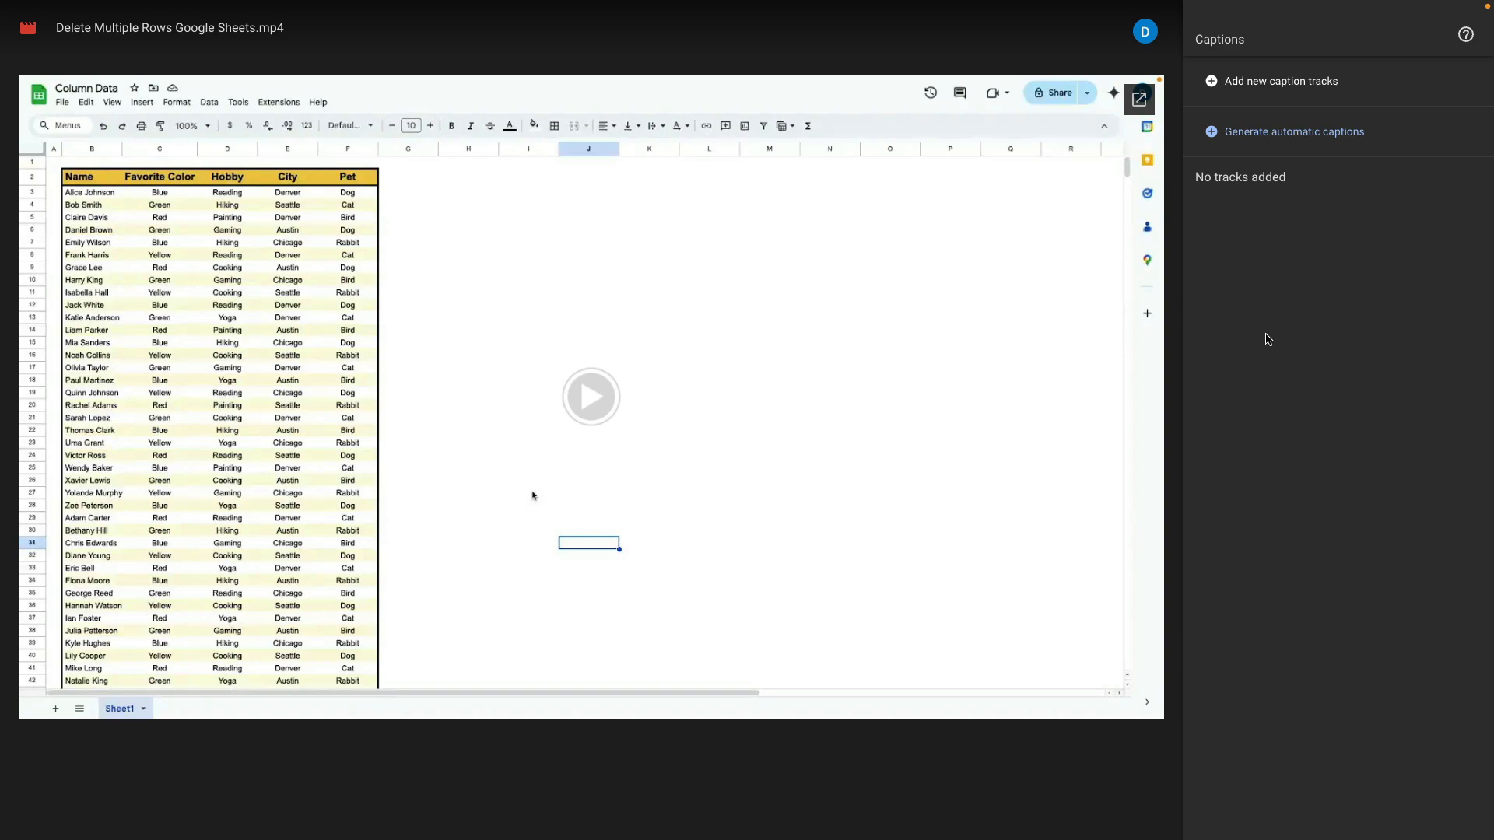
mouse_move(1294, 363)
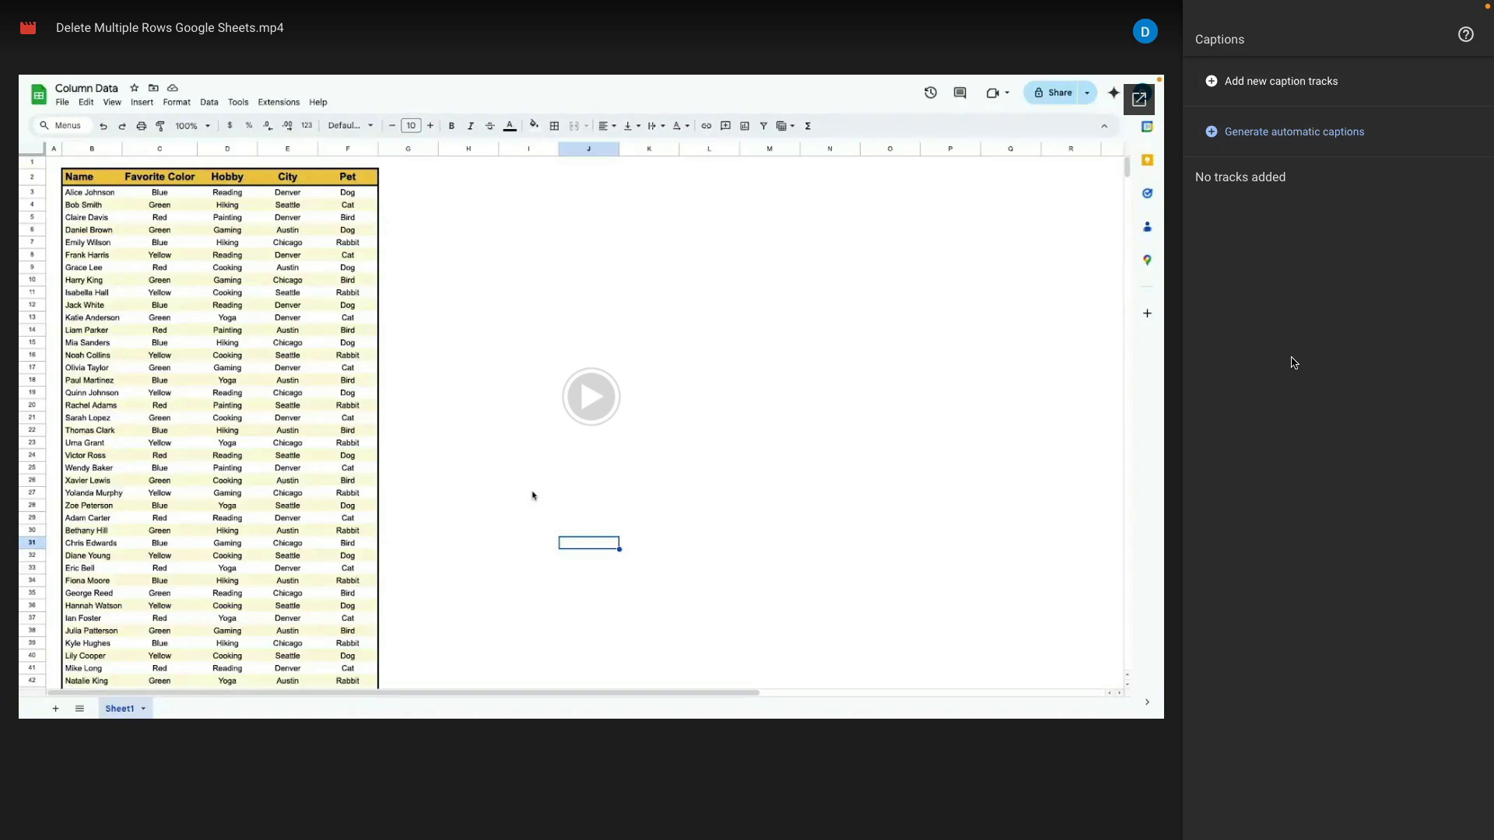
mouse_move(1296, 75)
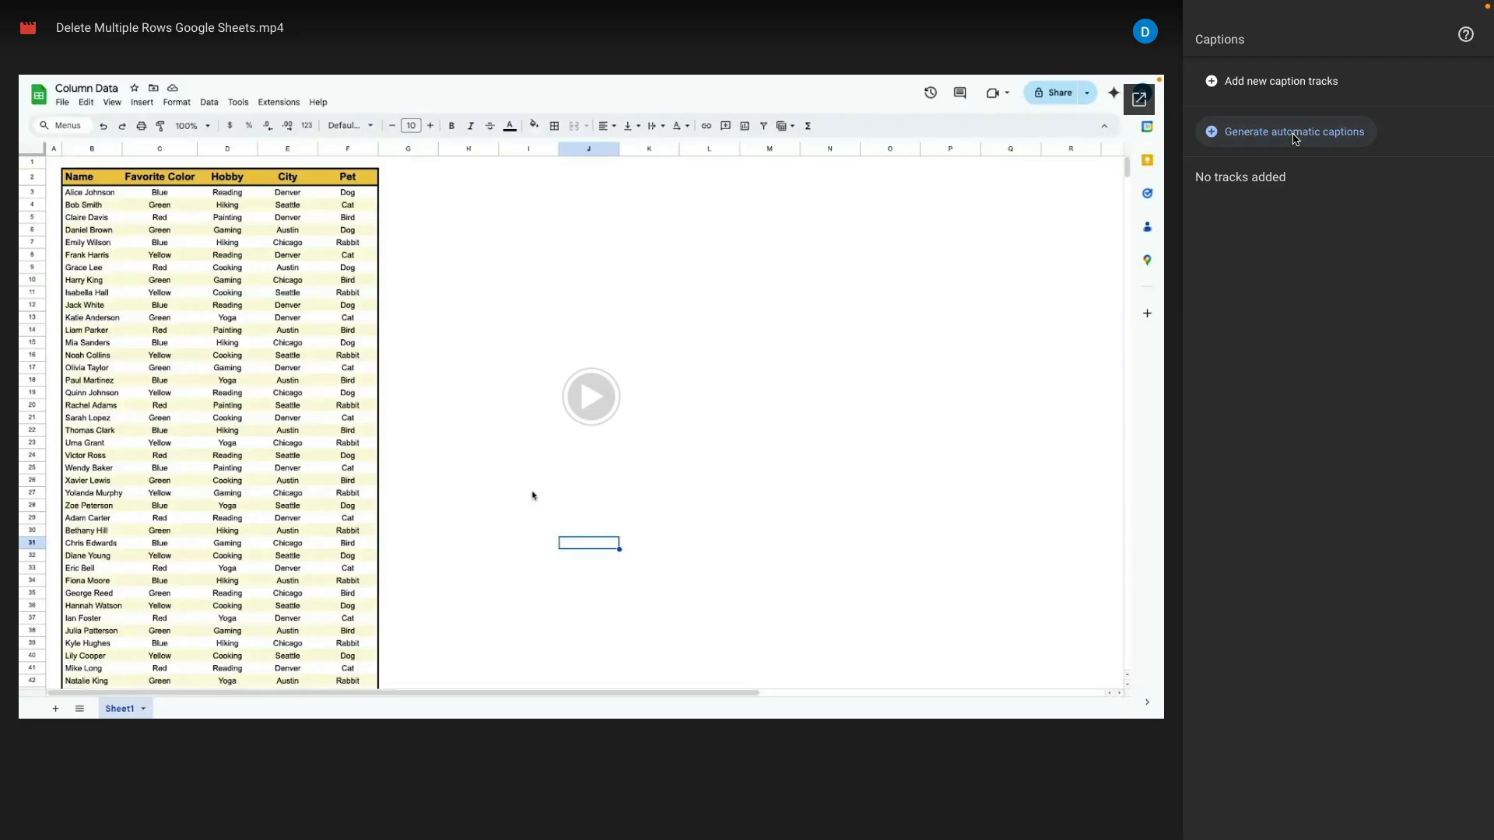
left_click(1294, 132)
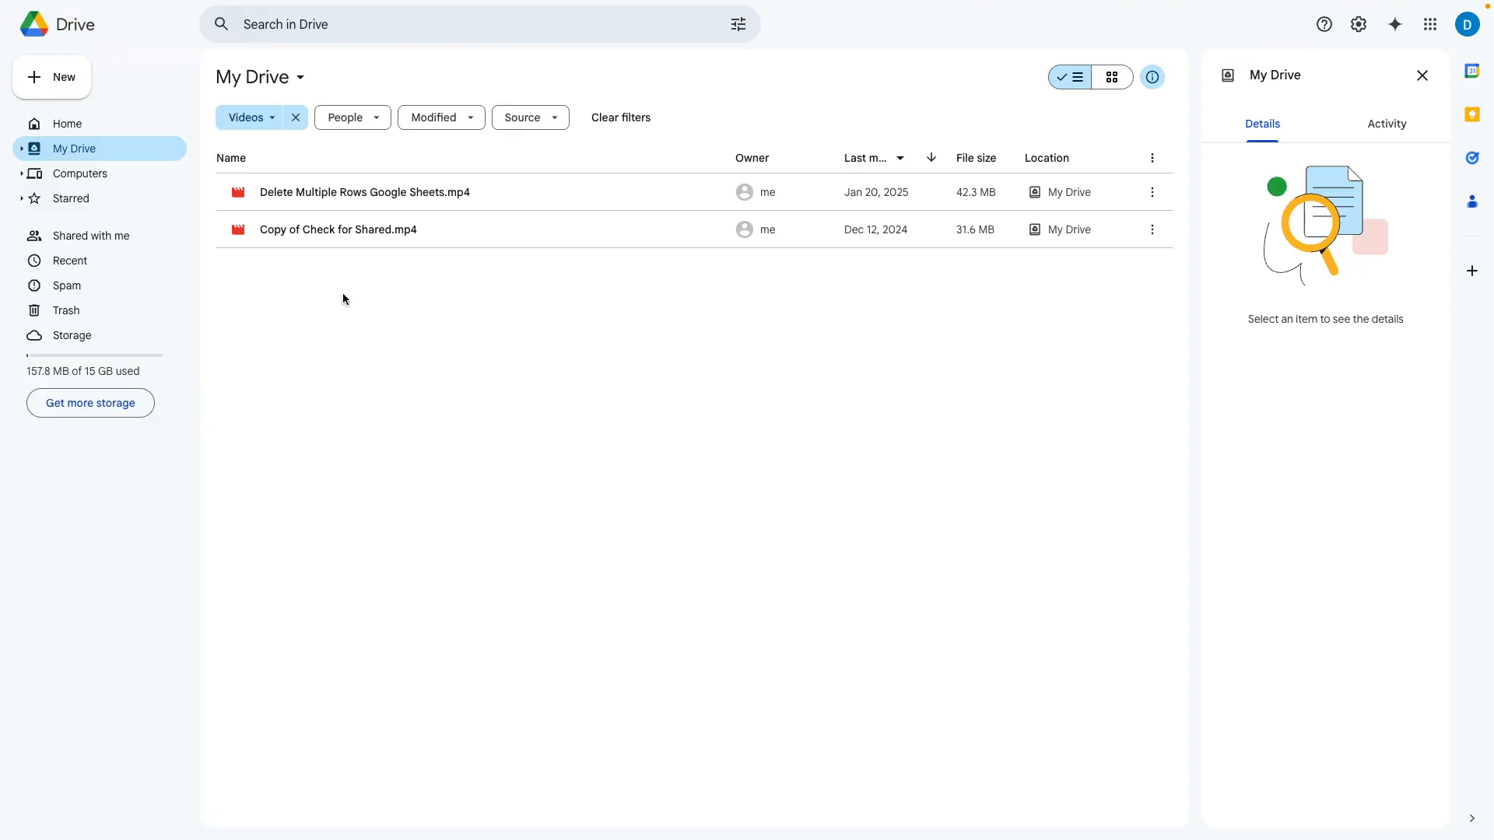
mouse_move(336, 293)
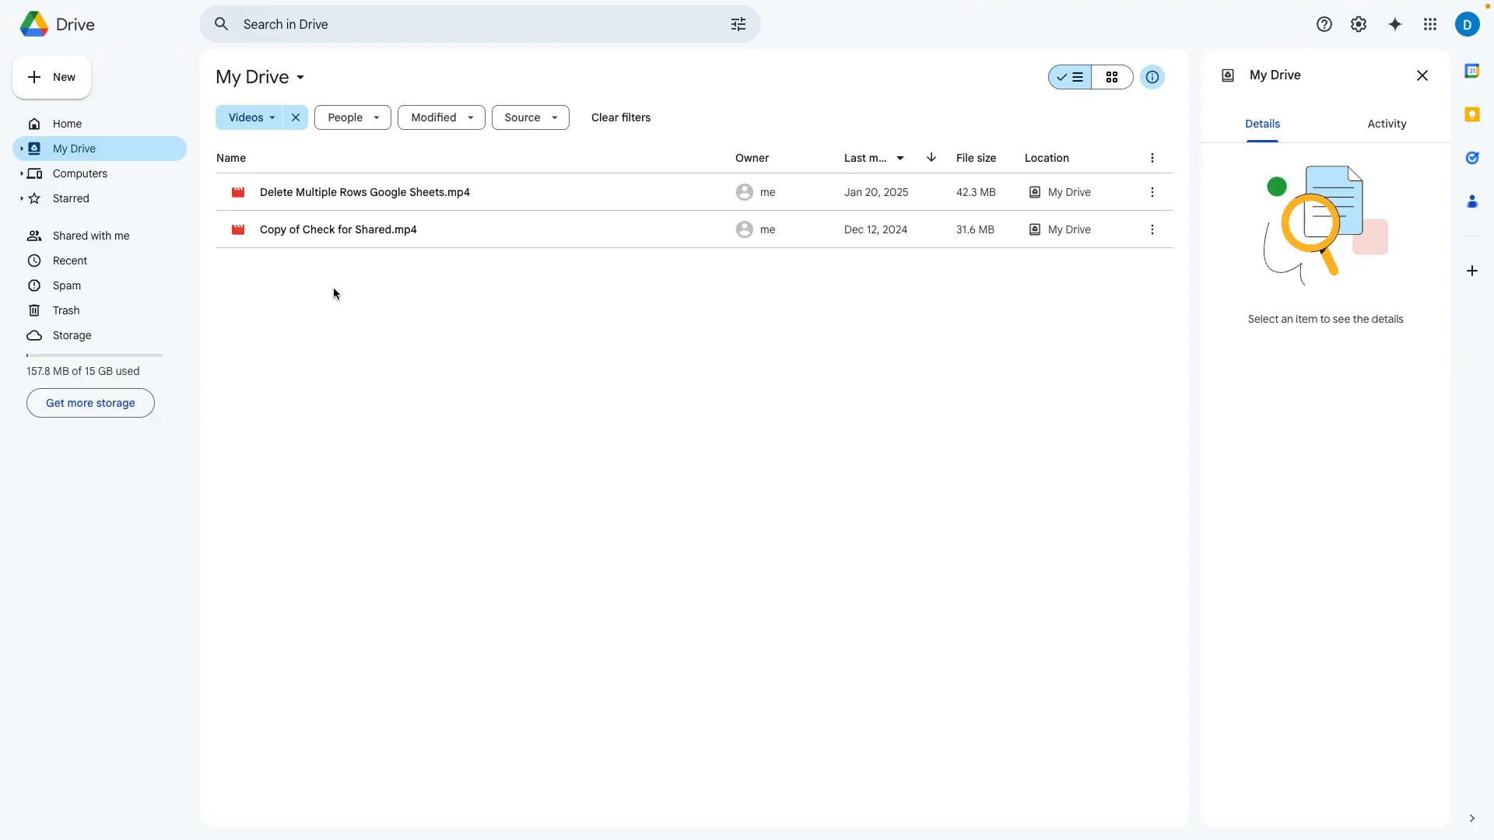
mouse_move(330, 229)
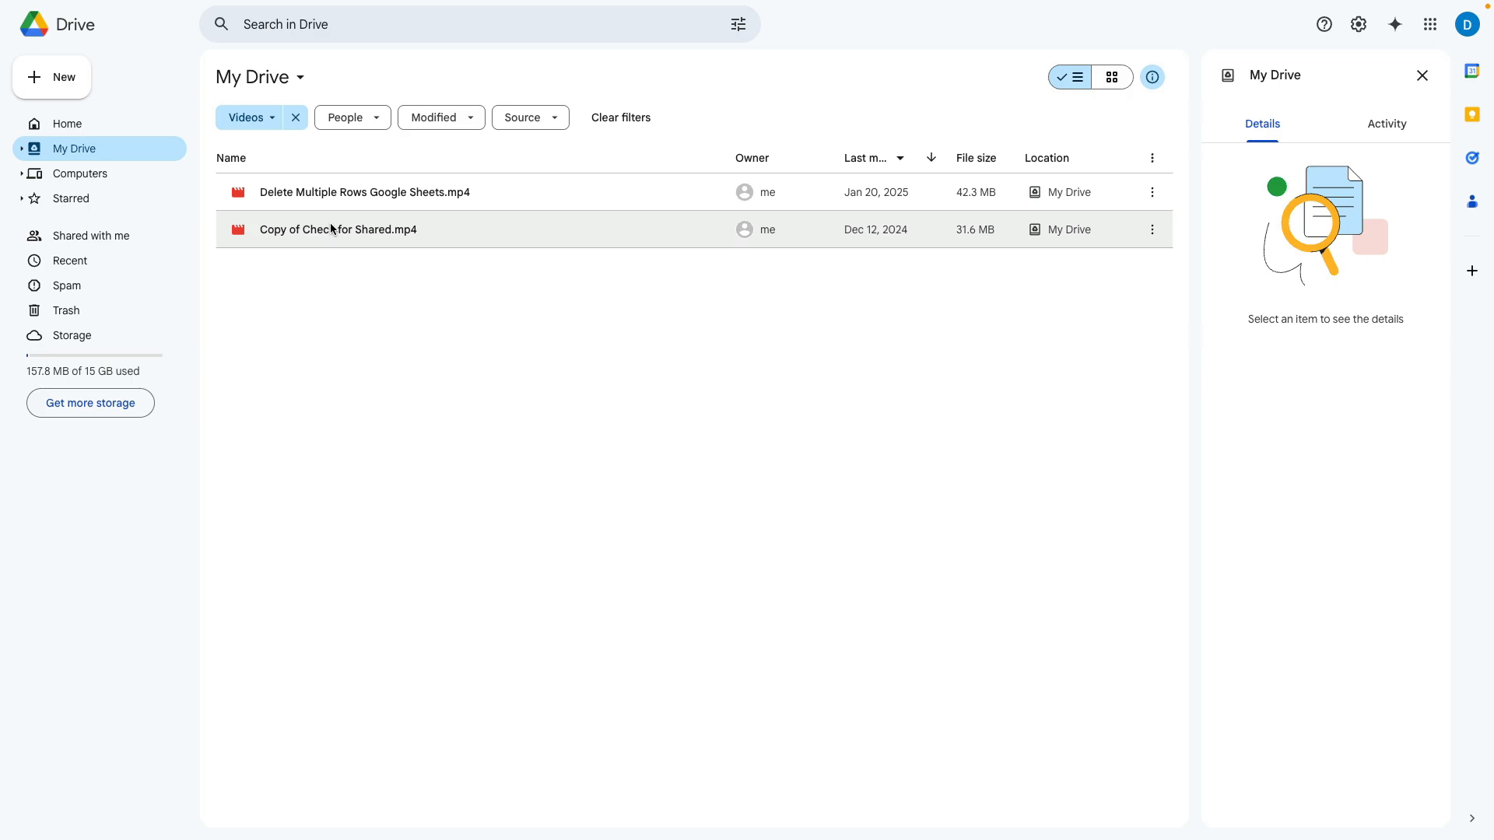
mouse_move(494, 585)
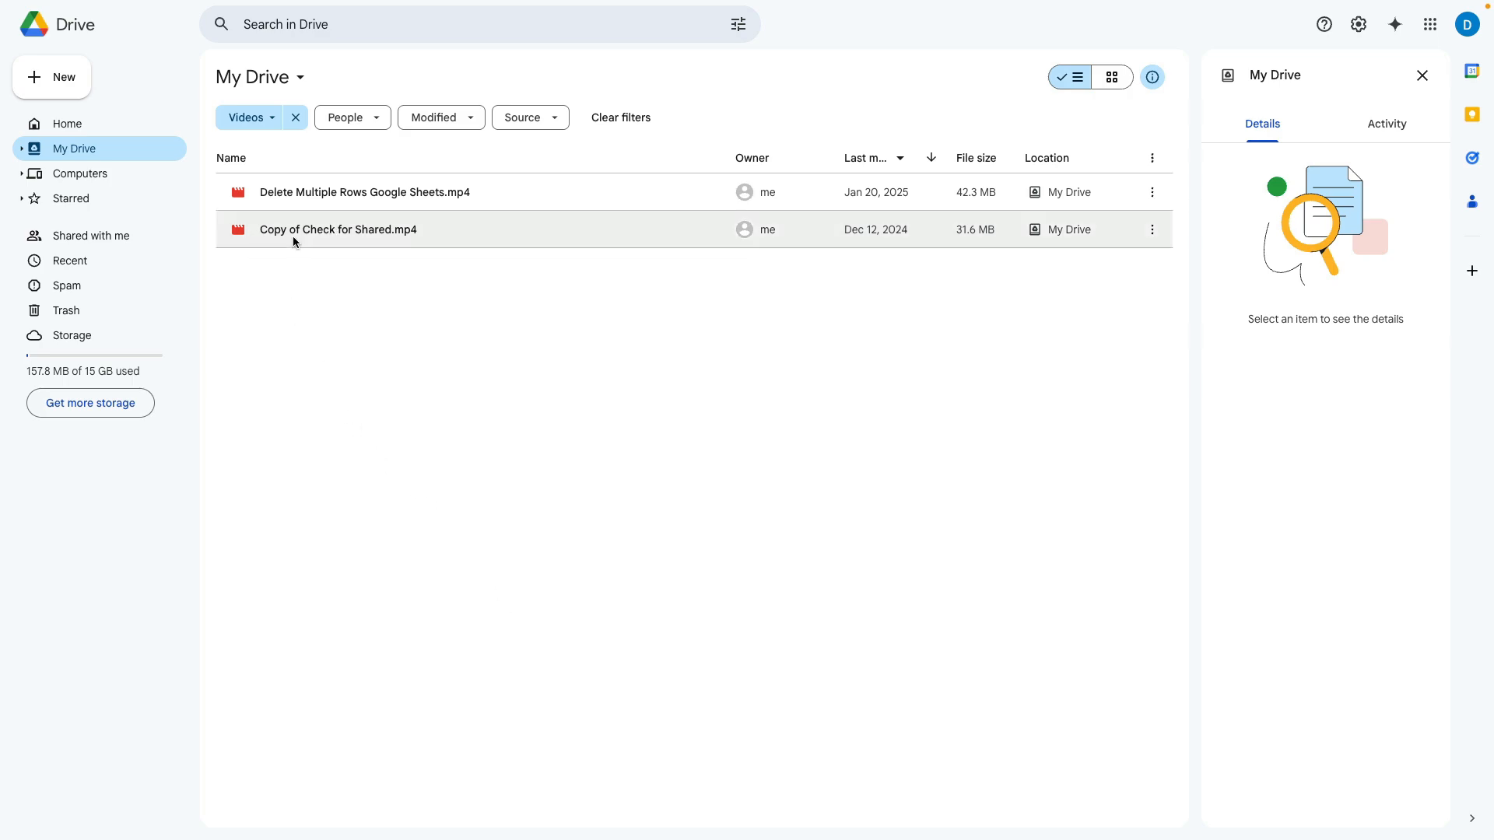
Step: Open Copy of Check for Shared.mp4 in the preview player
double_click(338, 228)
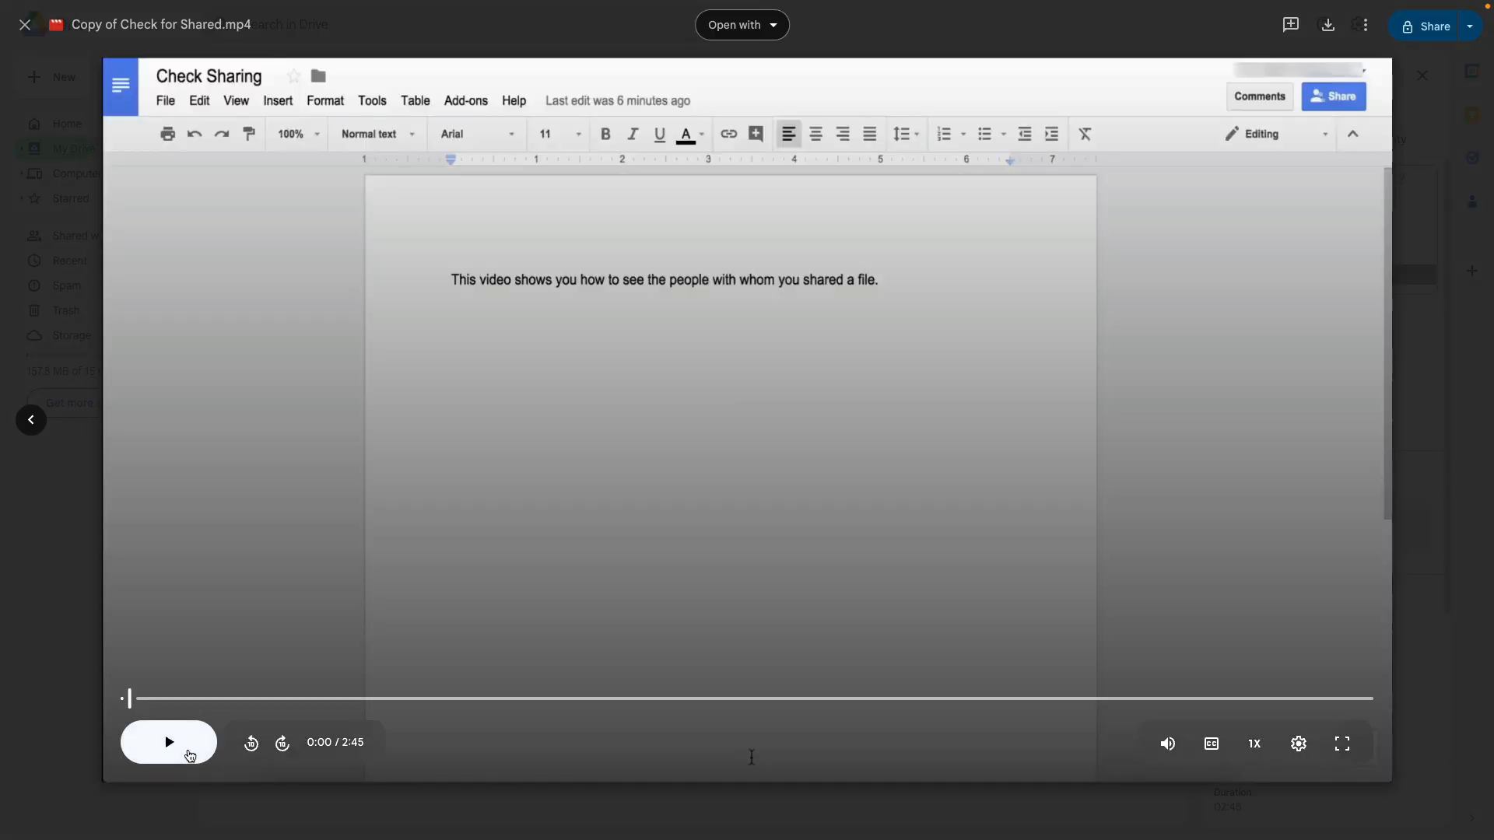
mouse_move(1298, 744)
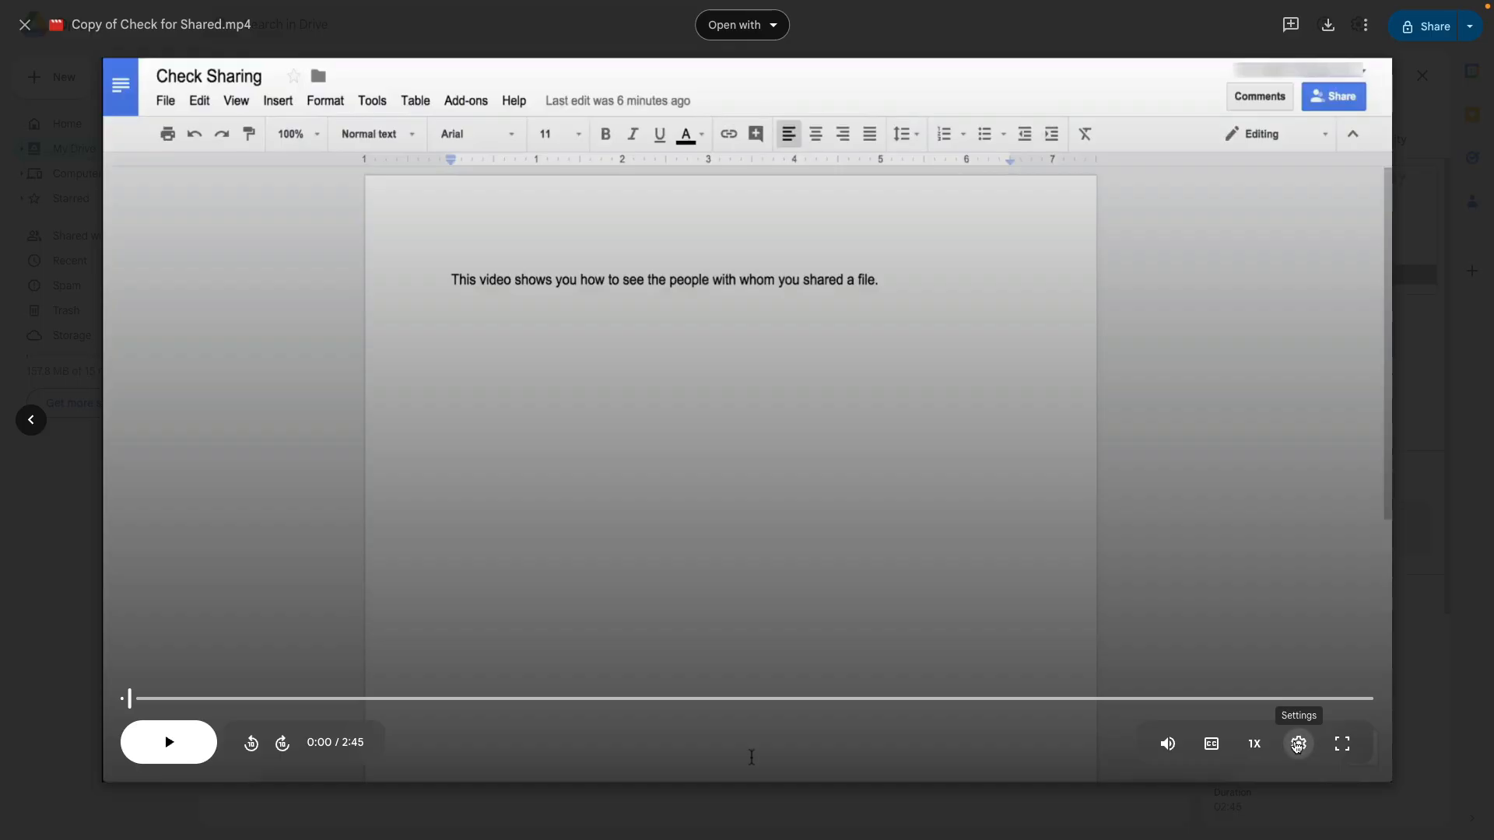
Step: Show the Check for Shared video's transcript from the player settings
left_click(1298, 744)
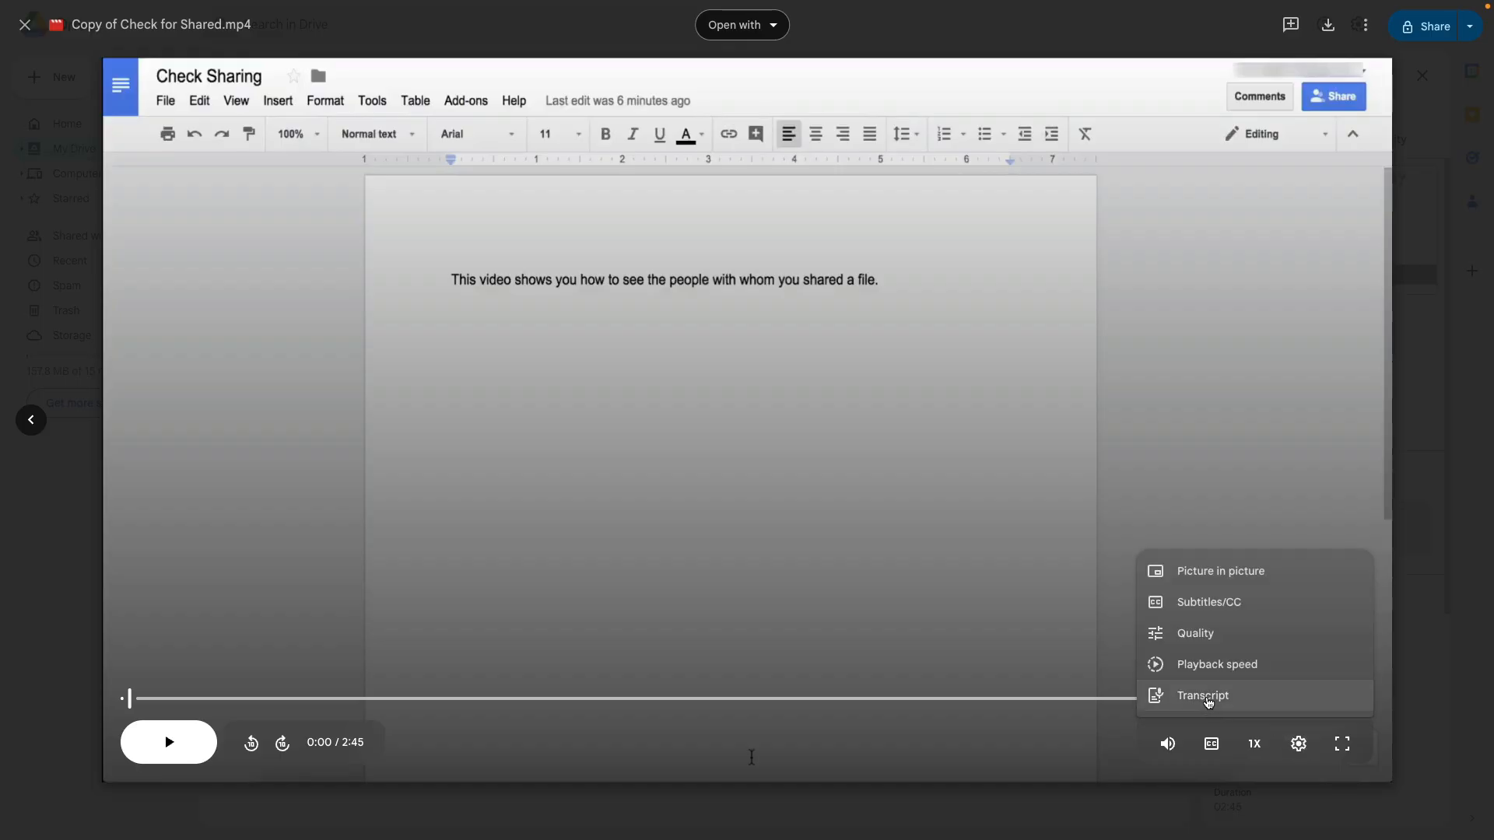
left_click(1202, 695)
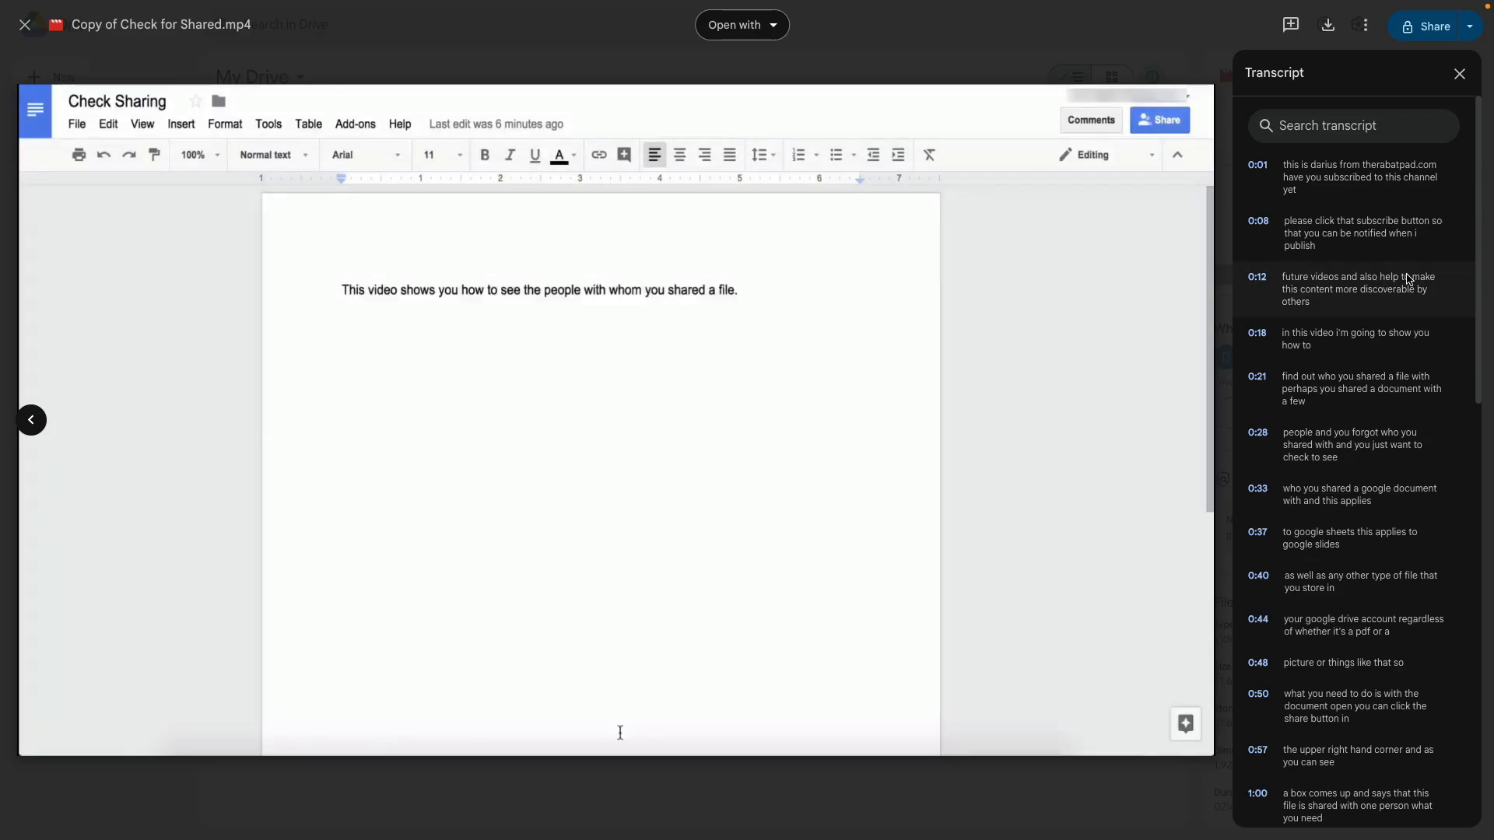
Step: Scroll through the transcript panel to read later timestamped lines
scroll("down", 3)
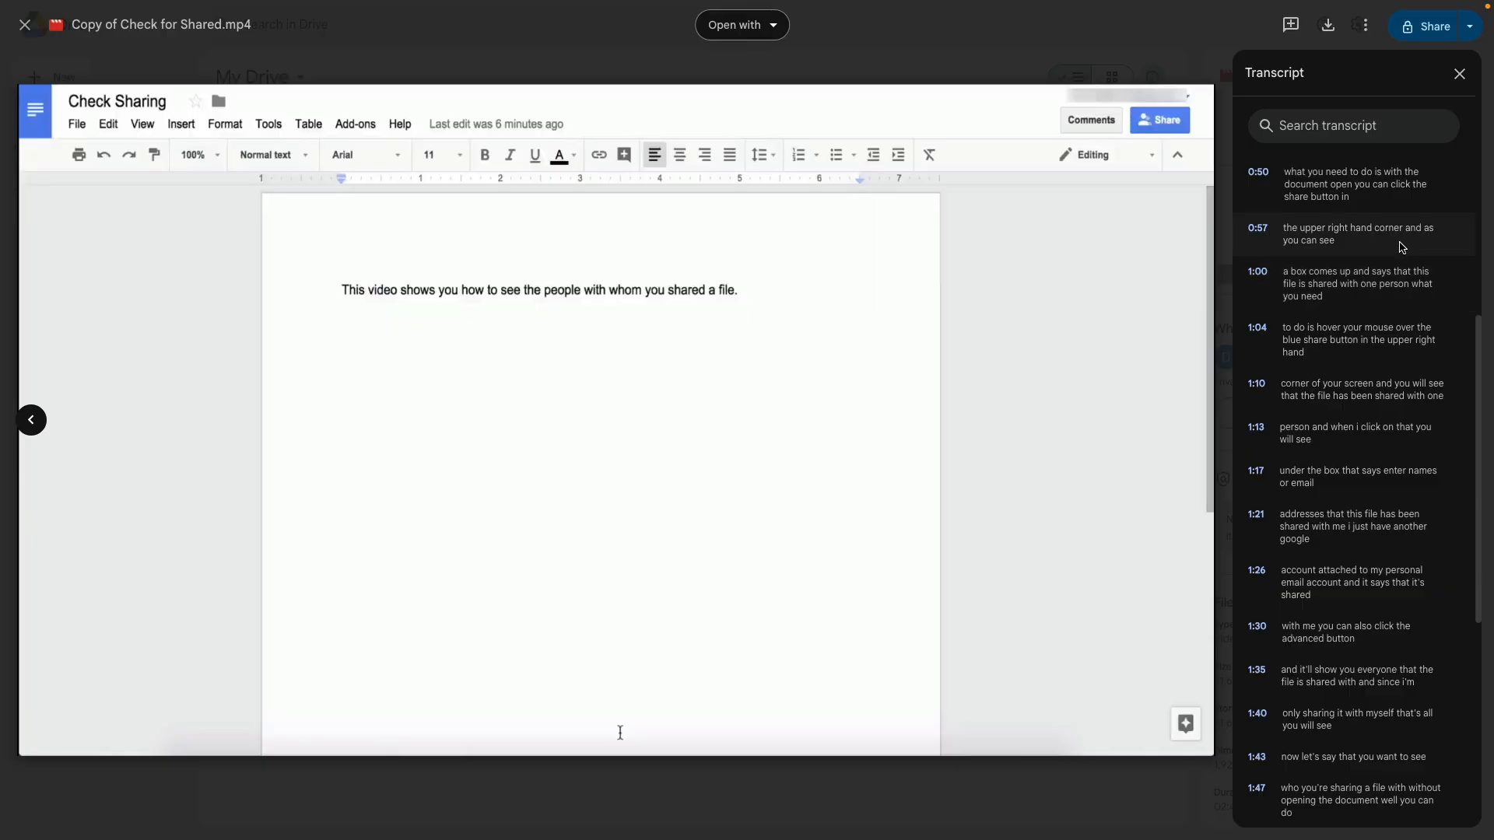
scroll("down", 3)
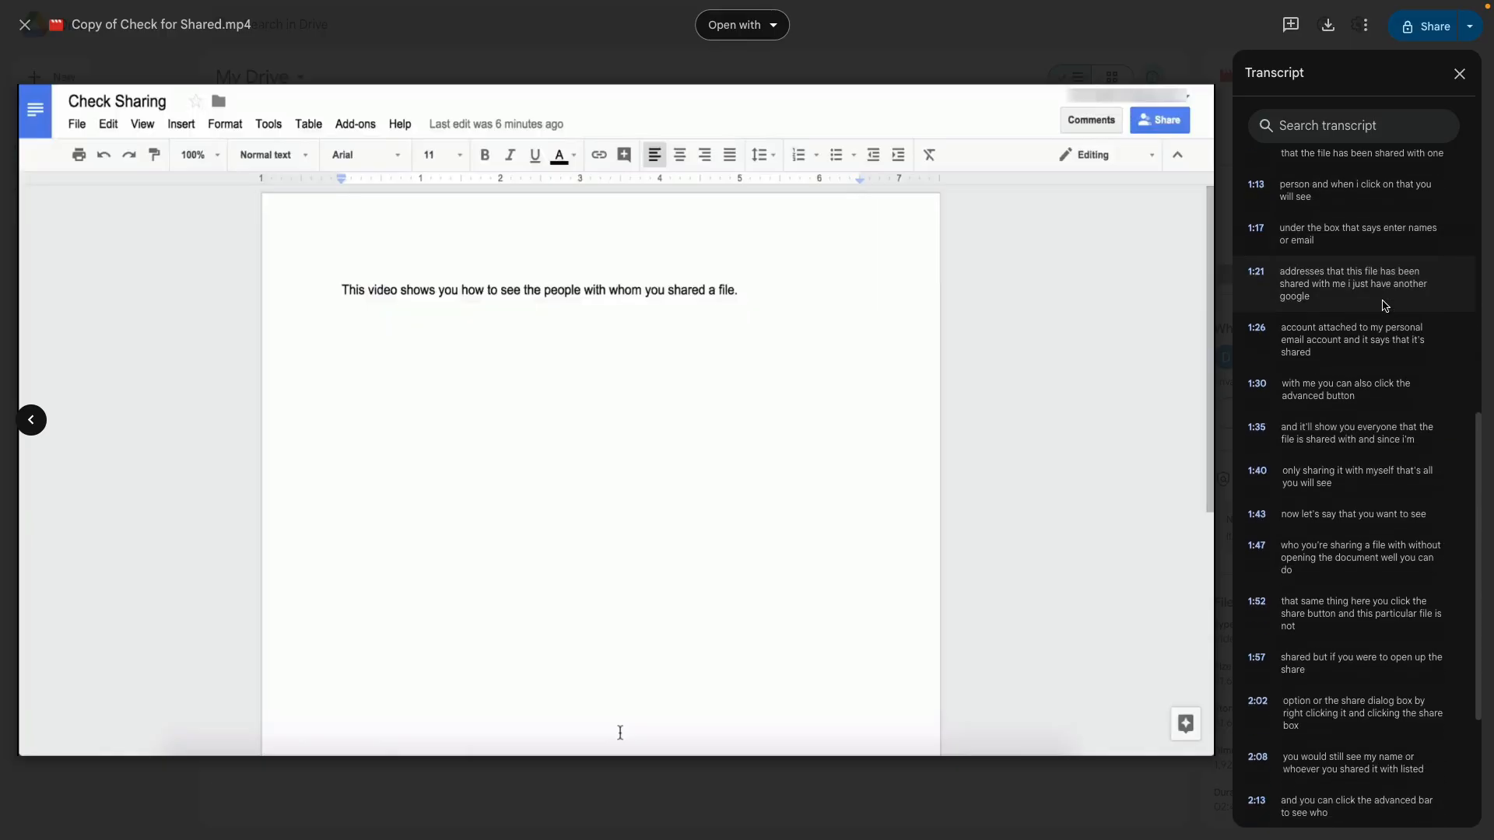
scroll("up", 3)
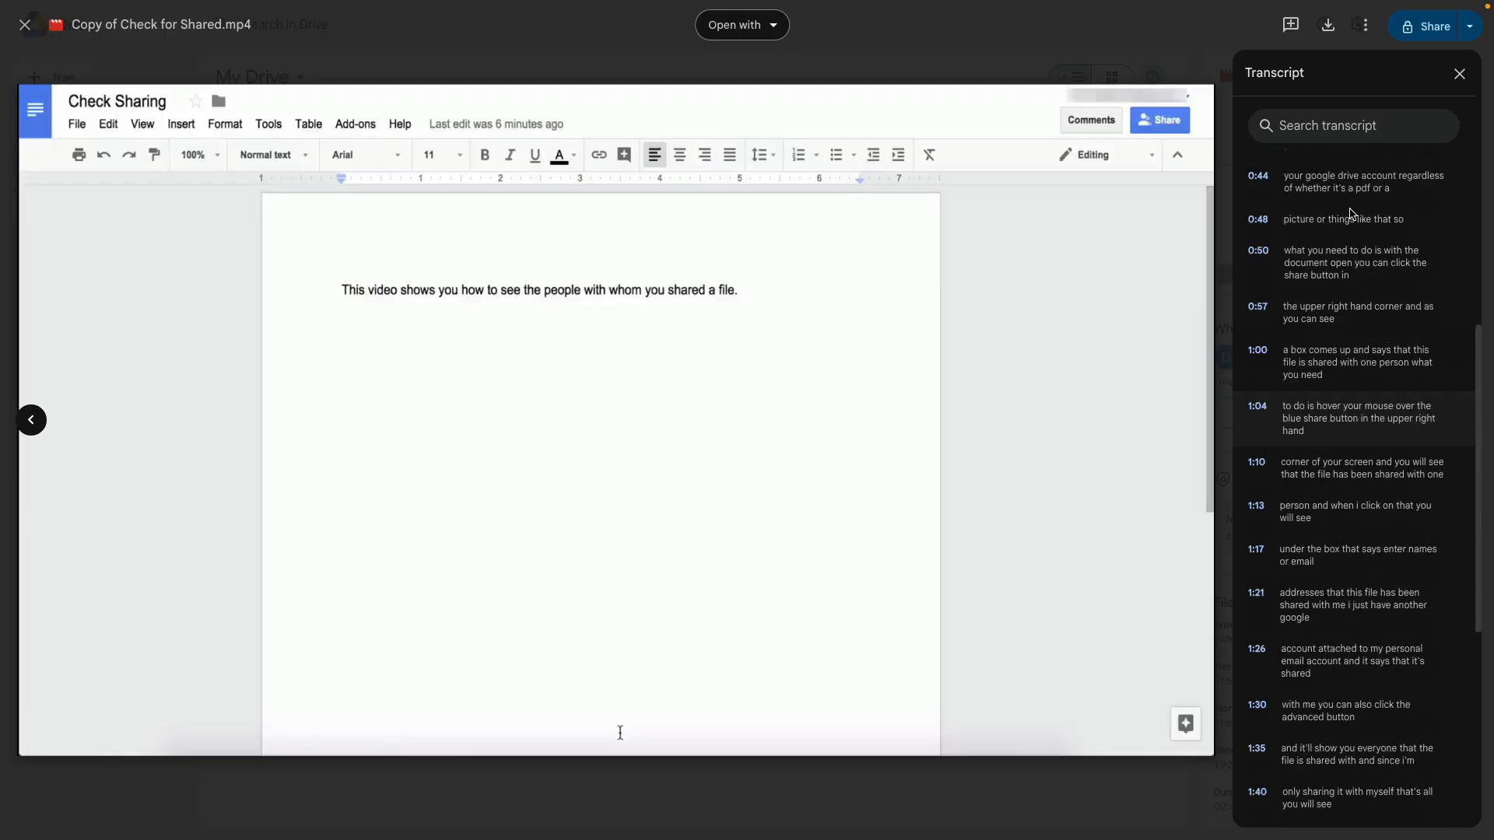
Step: Close the preview and open Manage caption tracks for Copy of Check for Shared.mp4
left_click(26, 24)
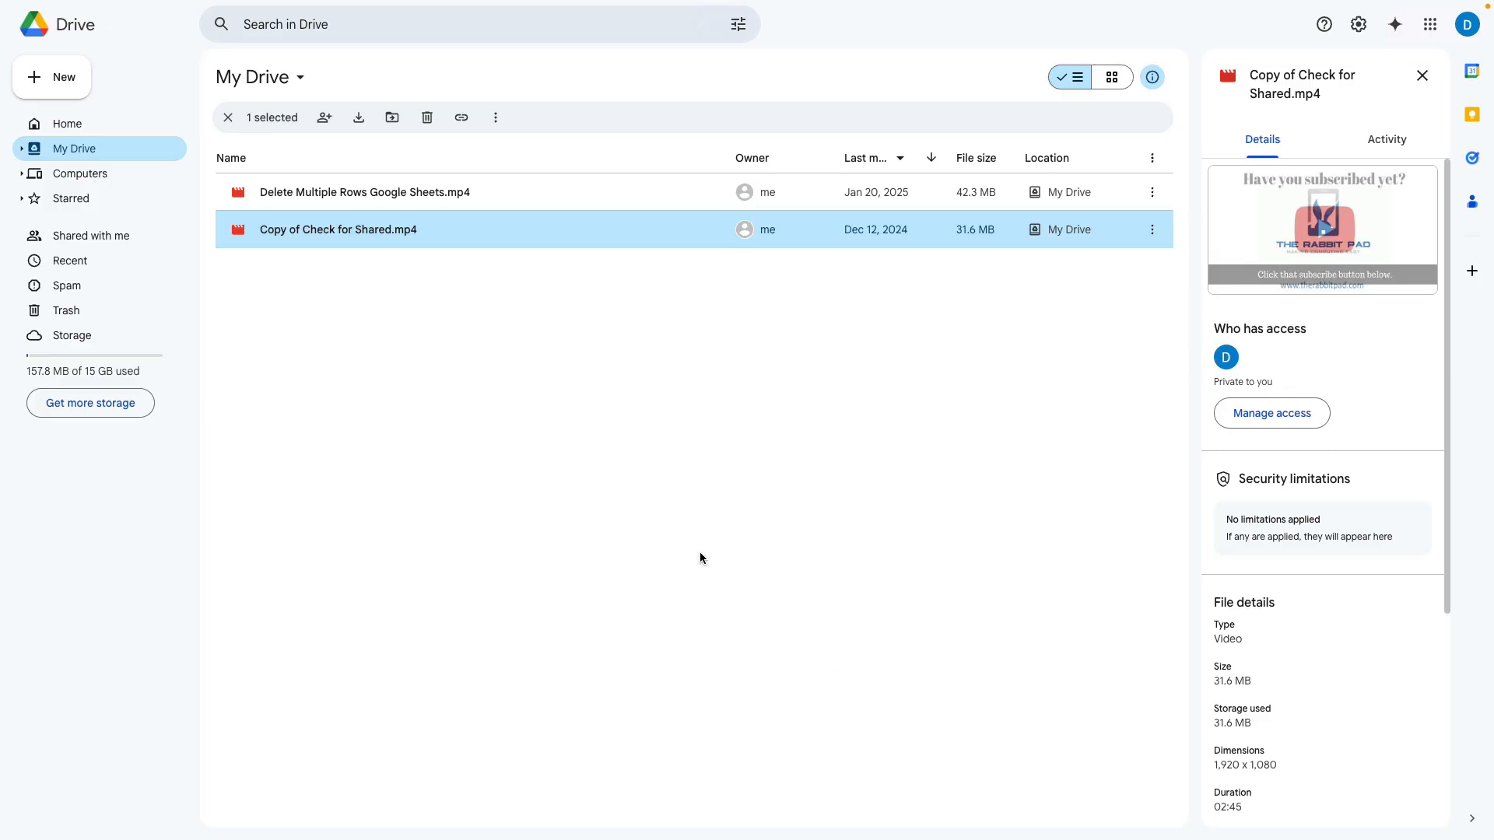
right_click(338, 230)
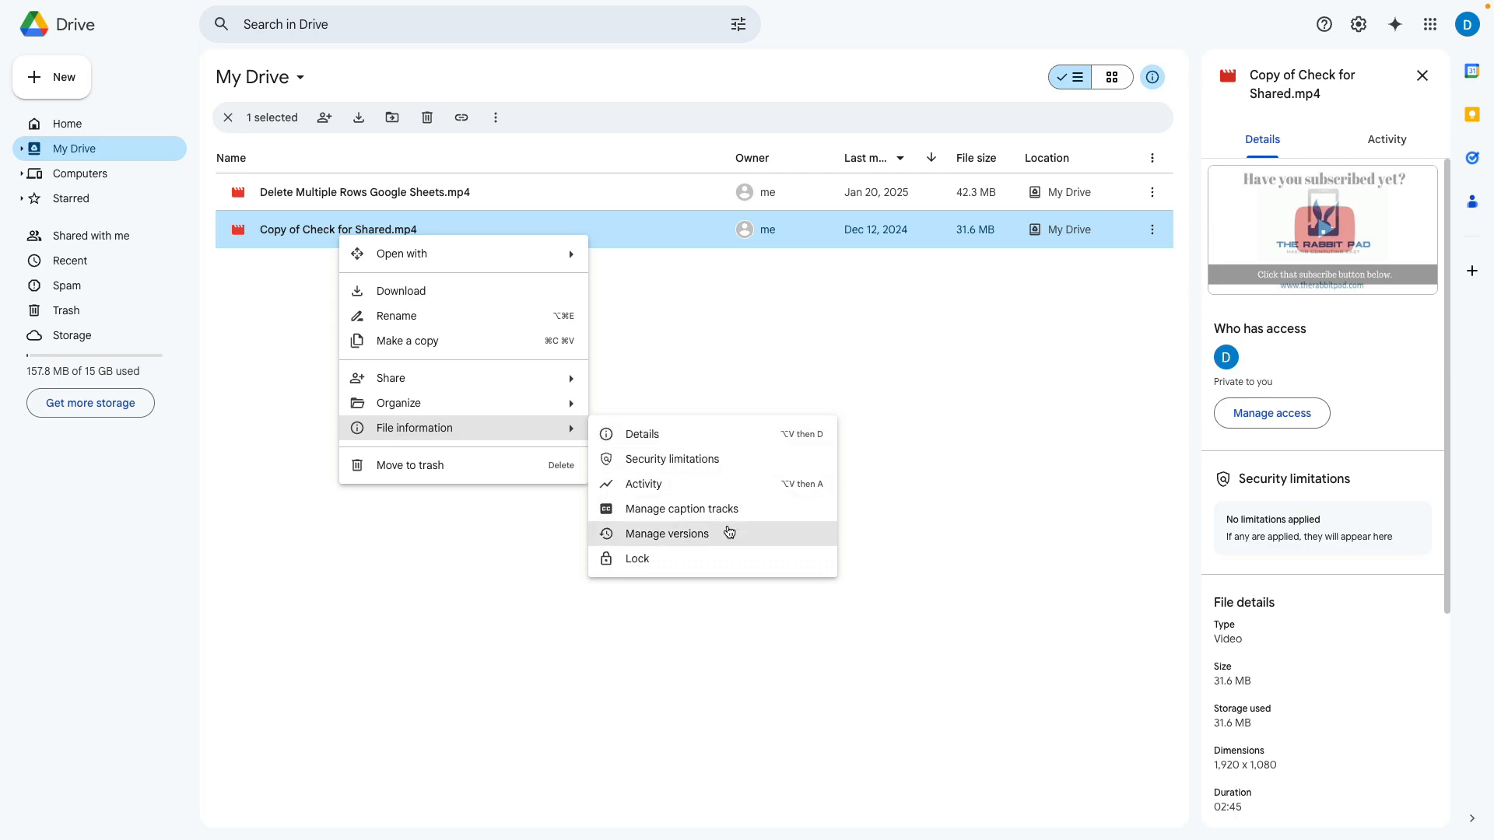
left_click(681, 508)
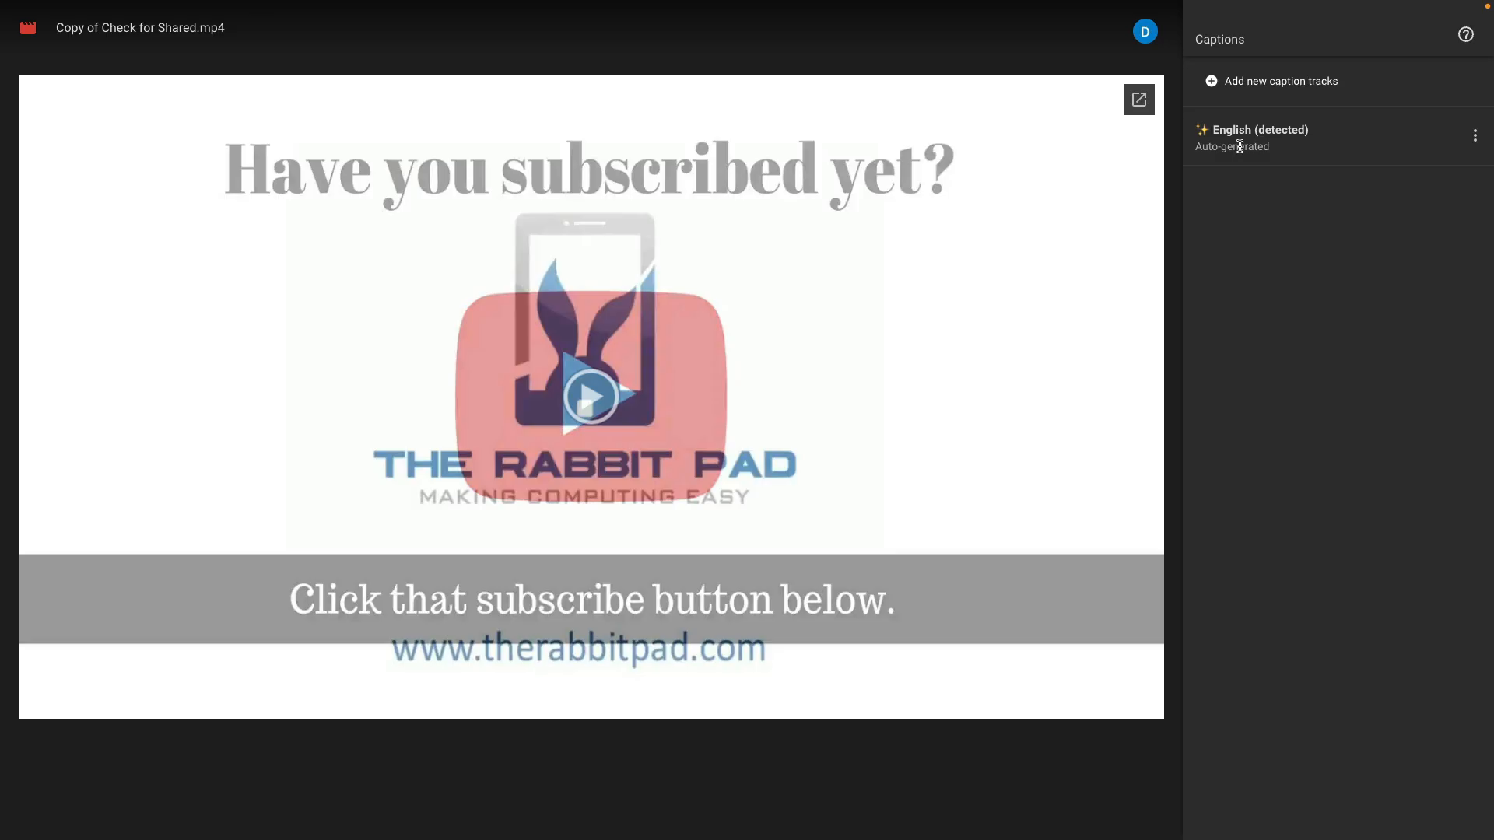
mouse_move(1475, 139)
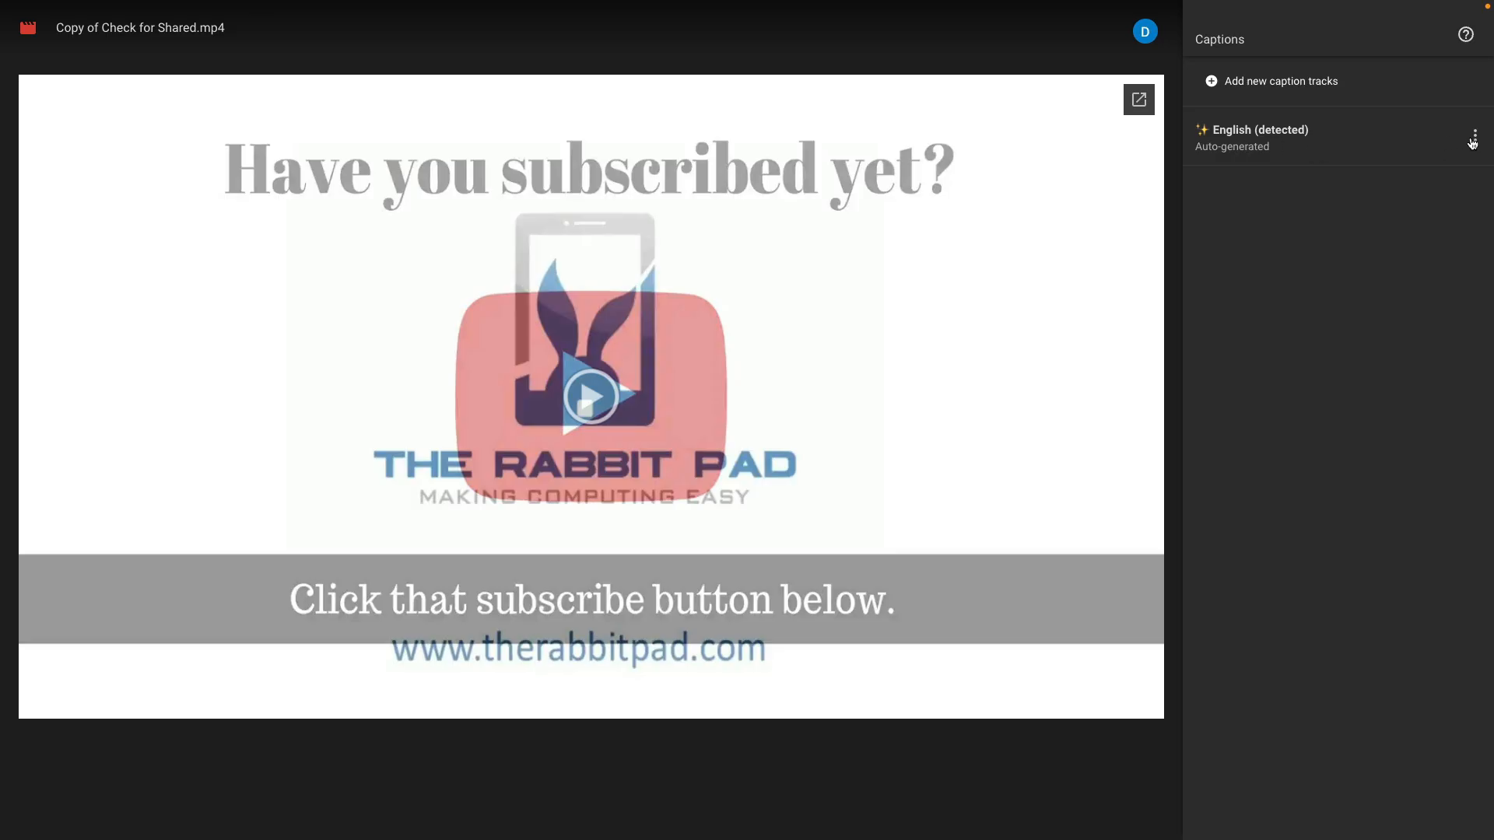
mouse_move(1473, 138)
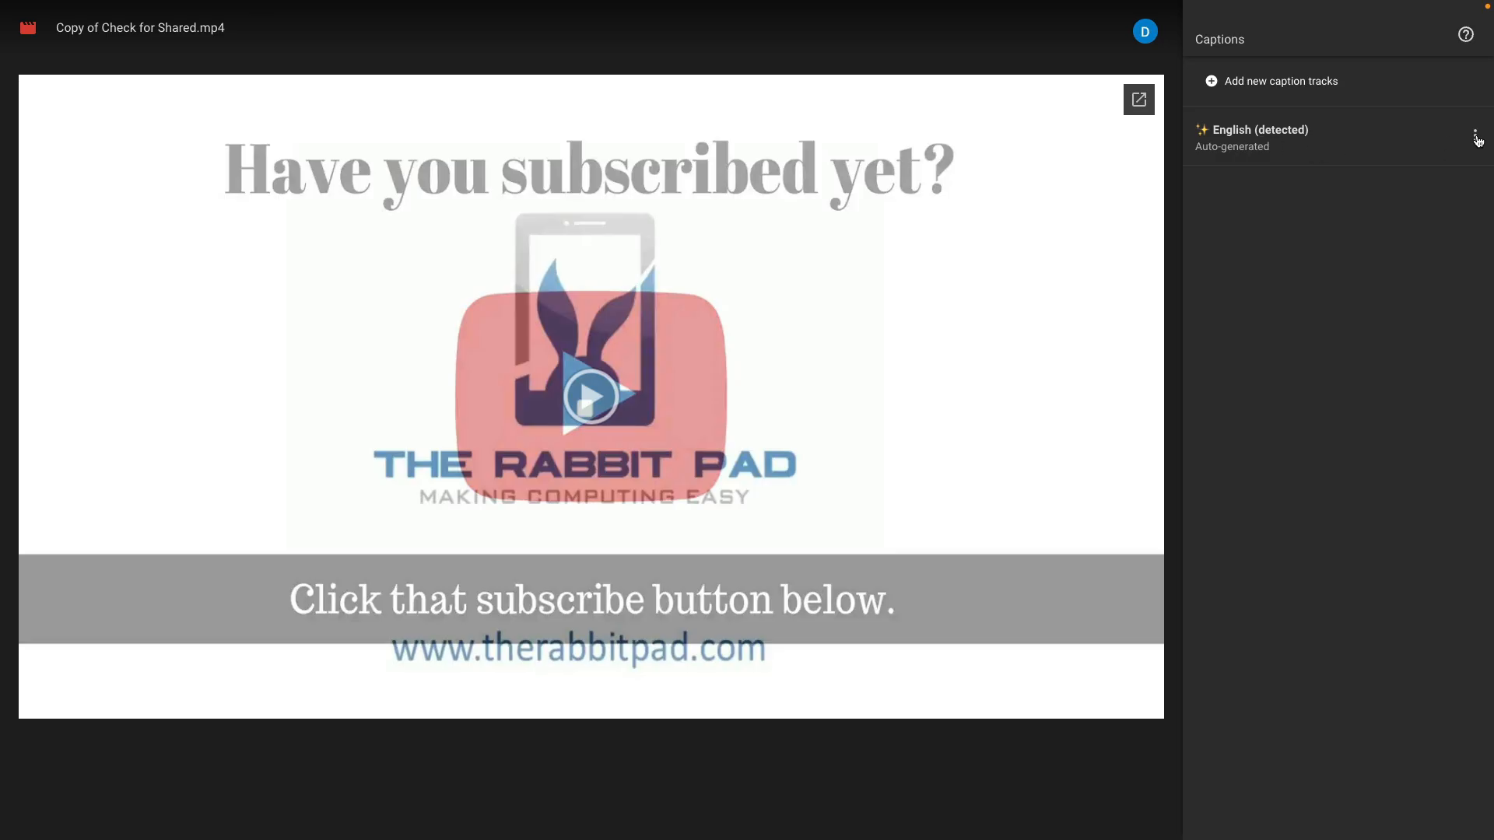
Step: Show the options menu for the English (detected) caption track
left_click(1473, 135)
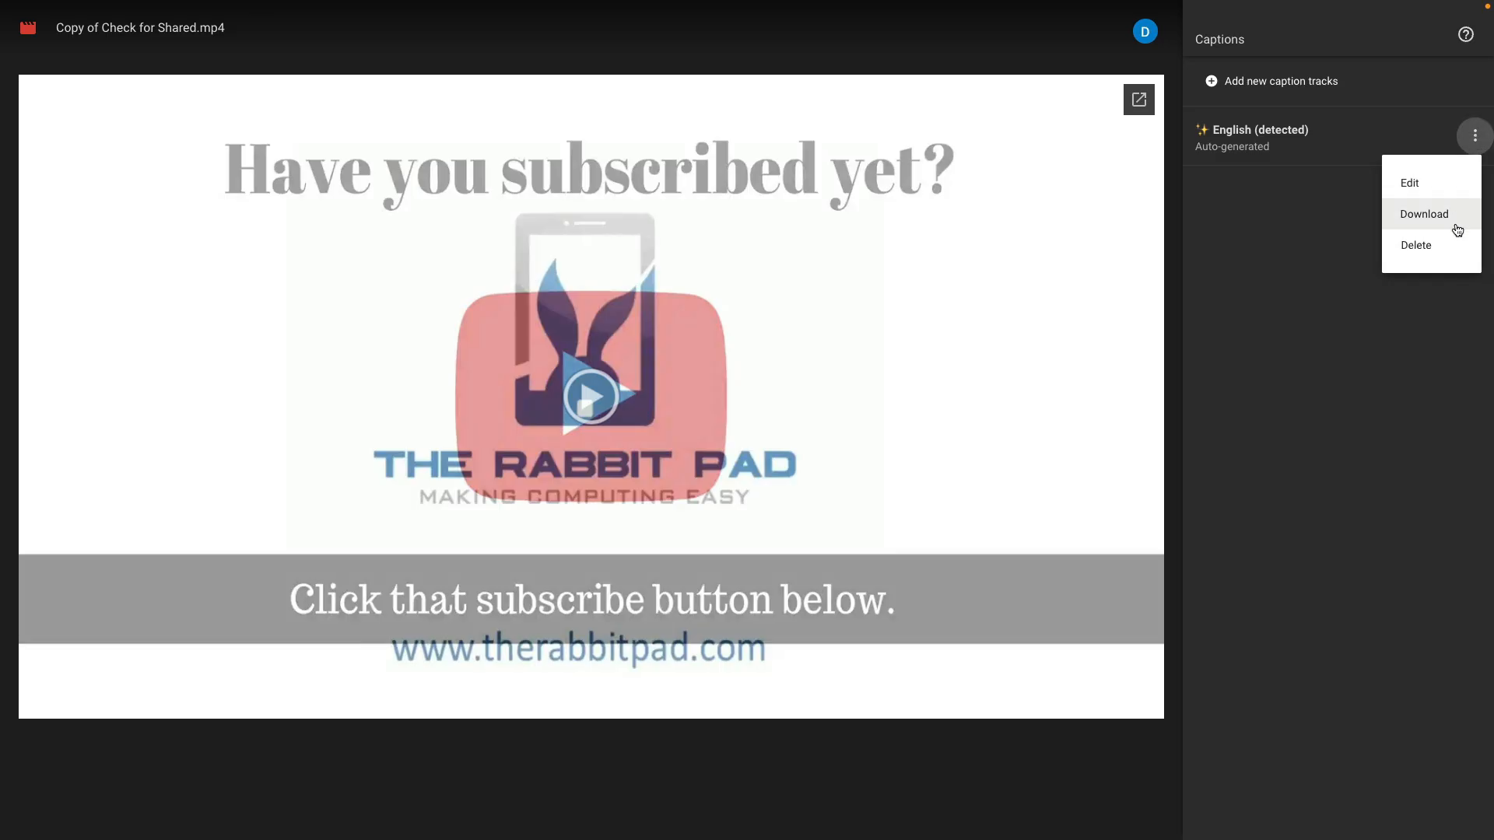
mouse_move(1456, 227)
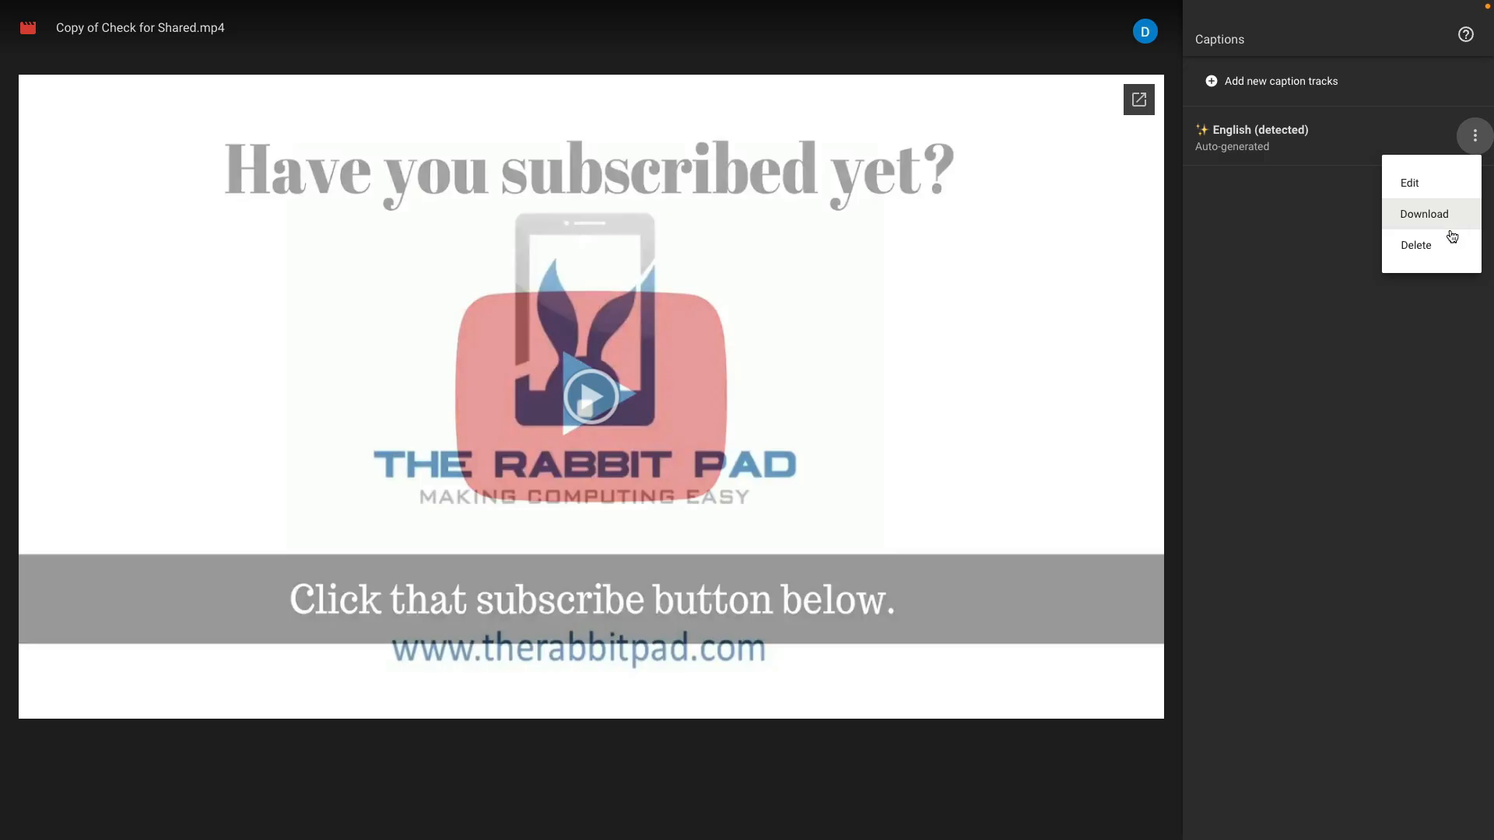
Step: Dismiss the English caption track options without choosing anything
left_click(1290, 264)
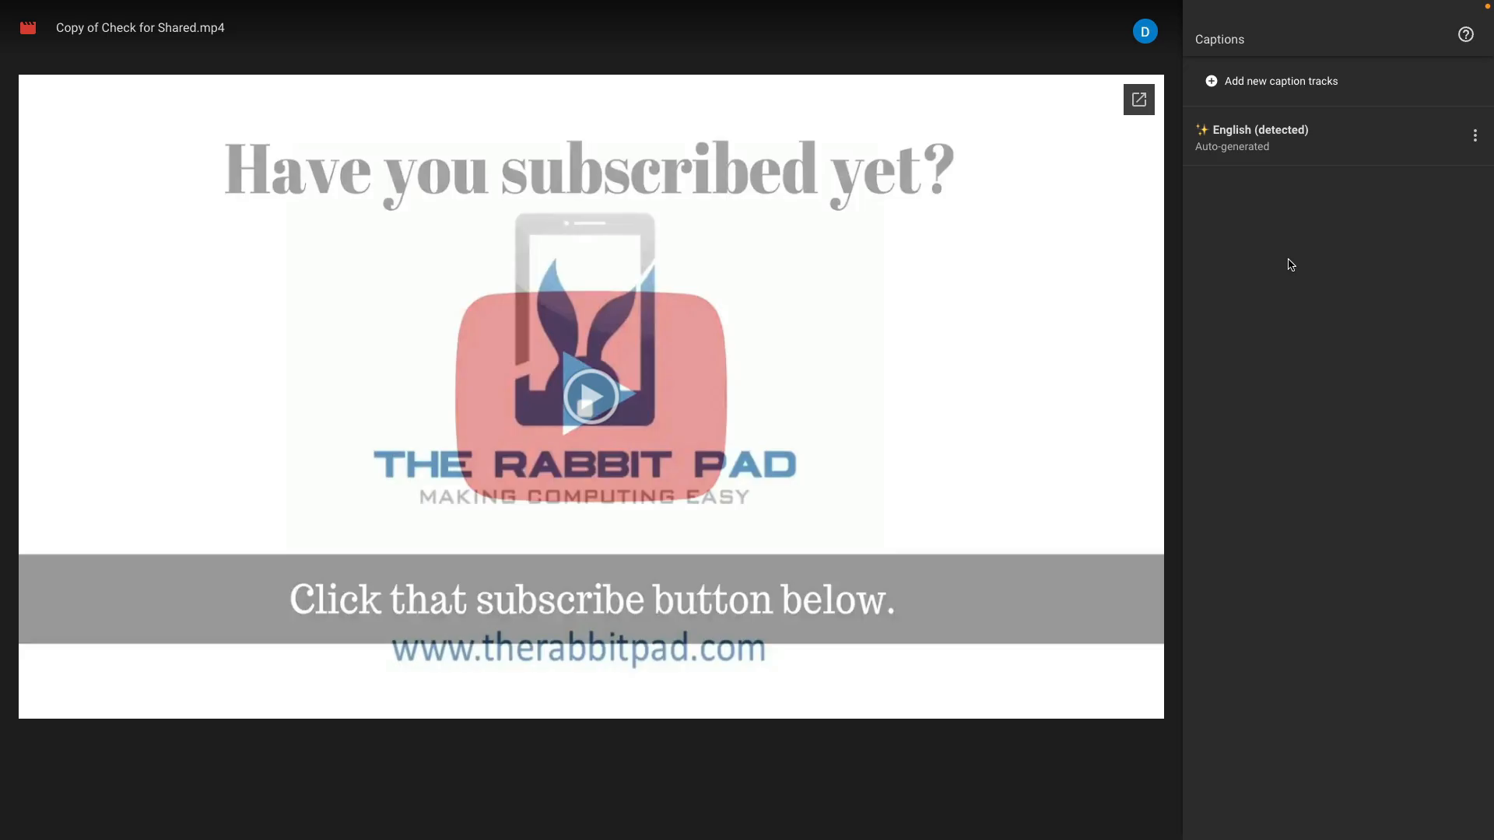
mouse_move(1253, 81)
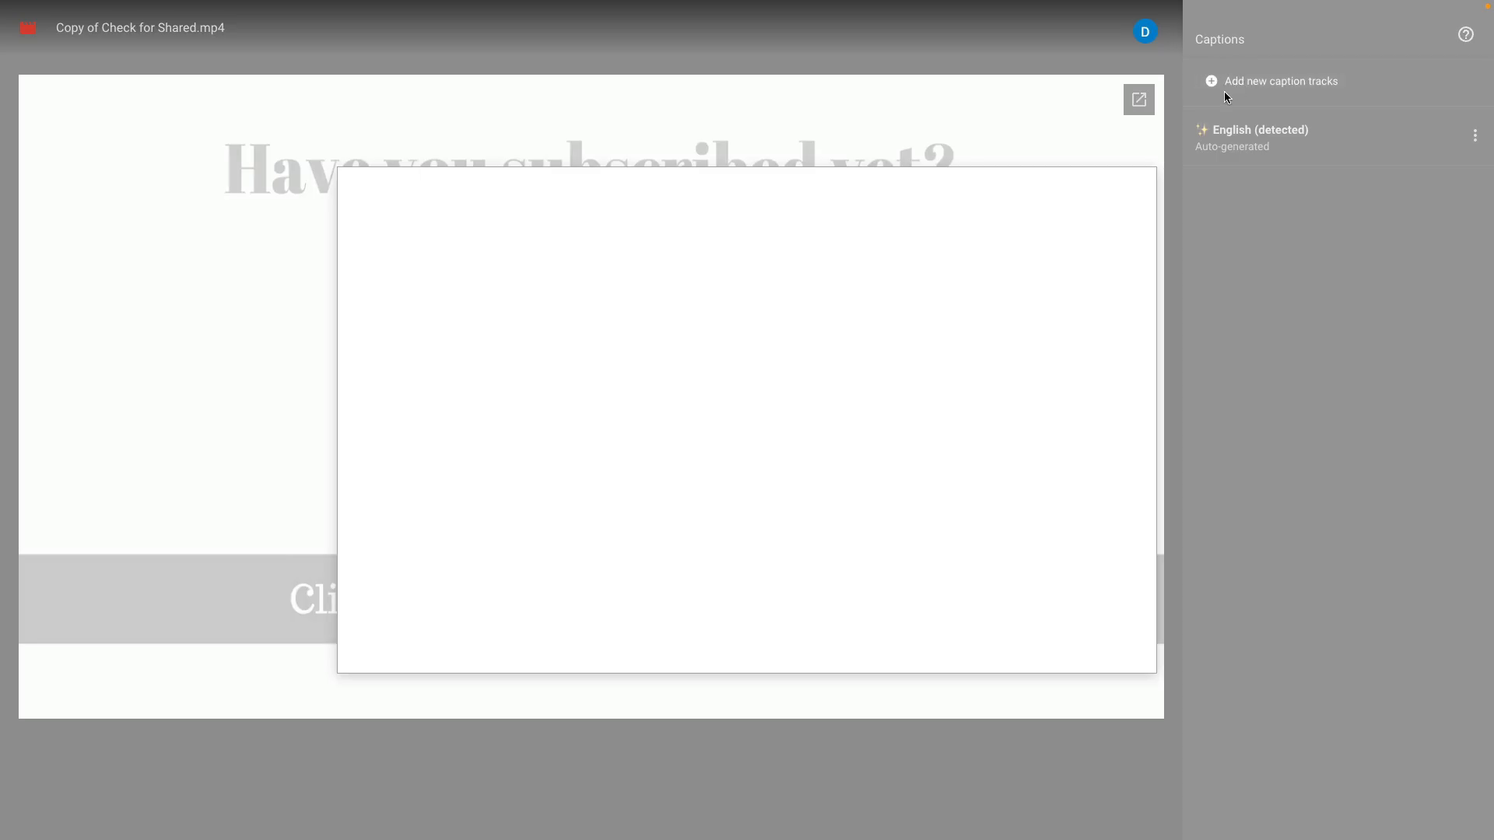
mouse_move(967, 239)
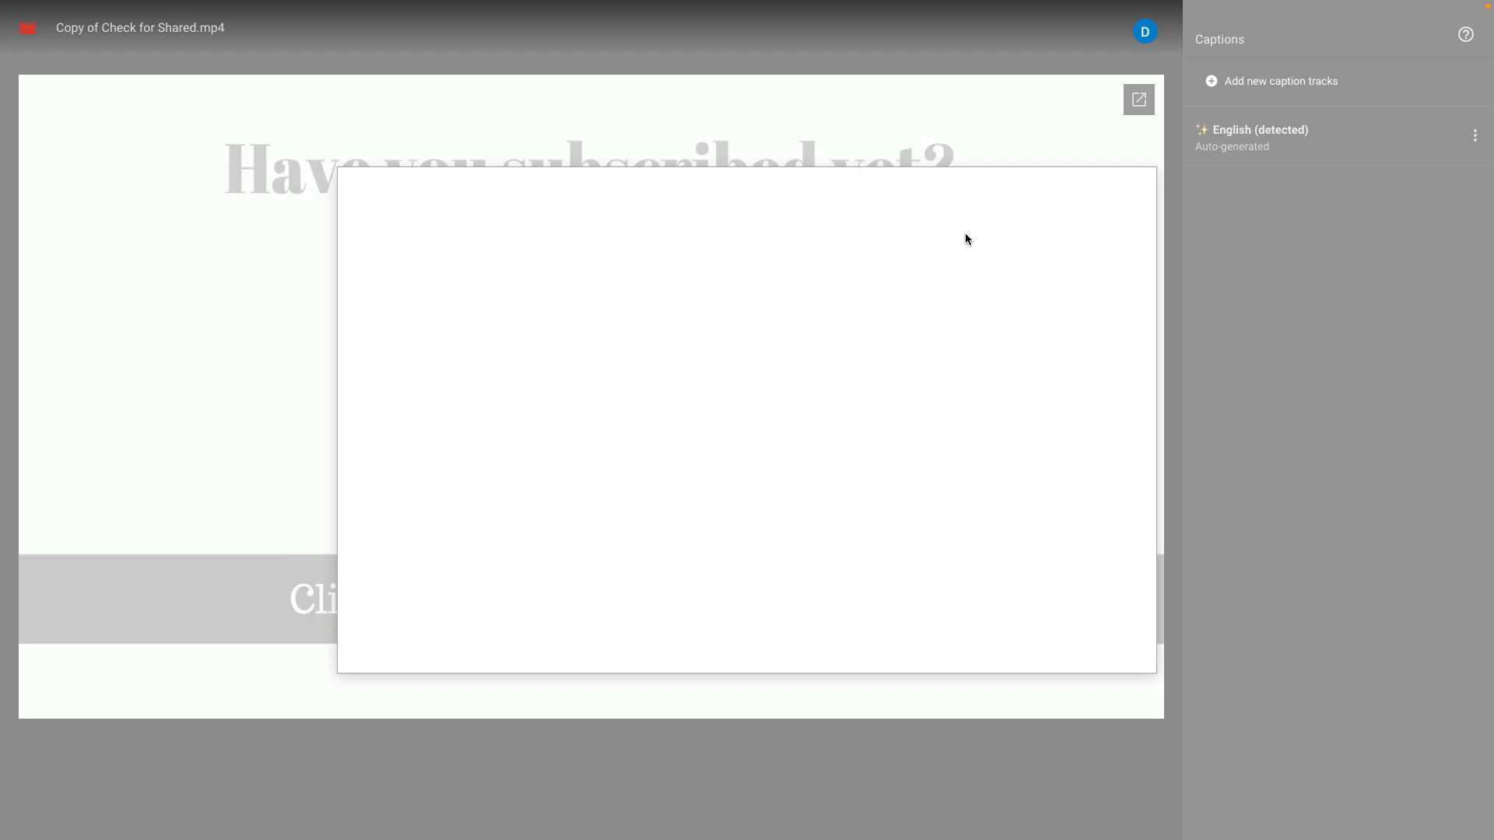